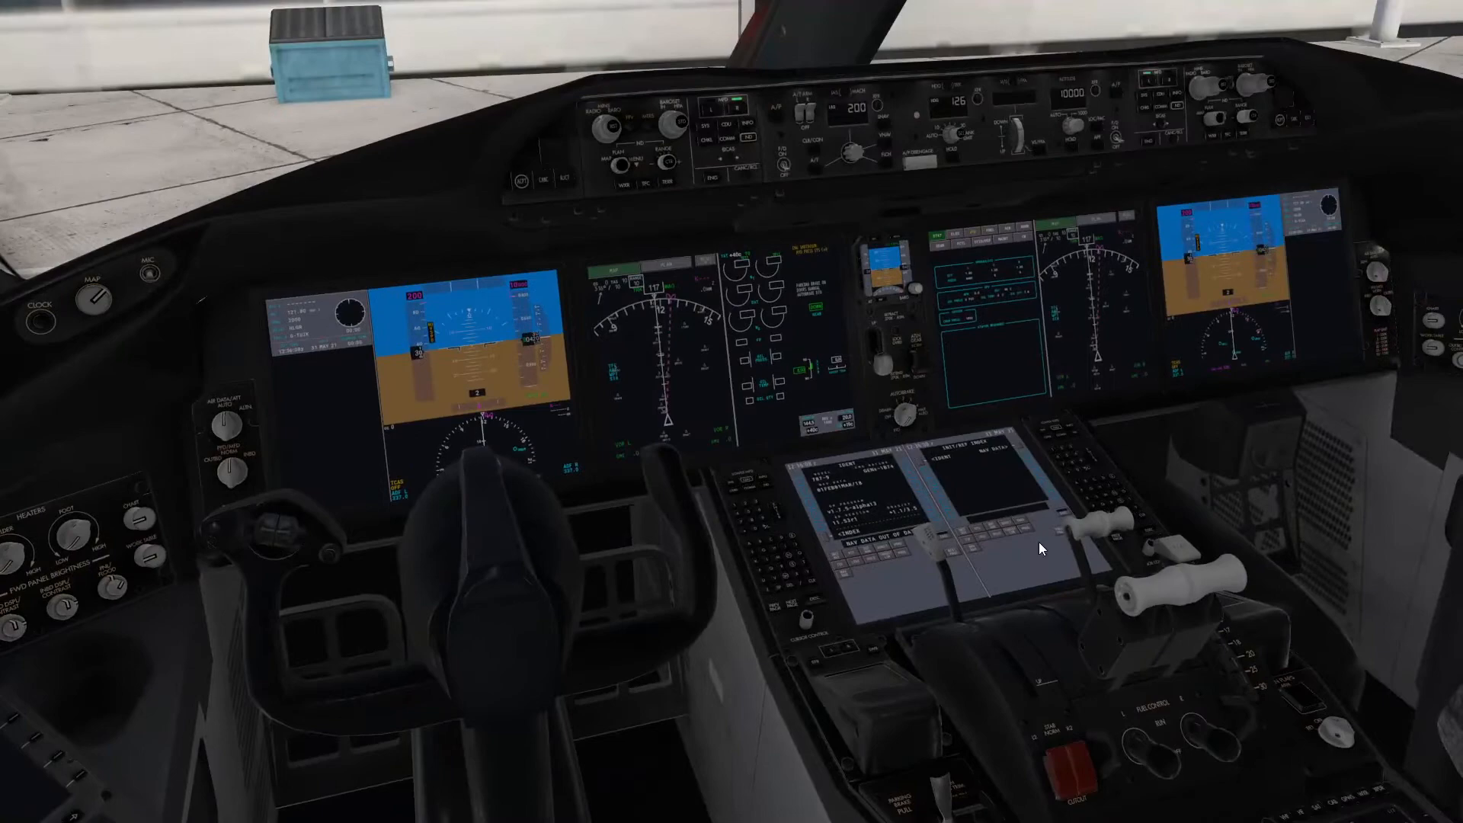
pyautogui.moveTo(967, 413)
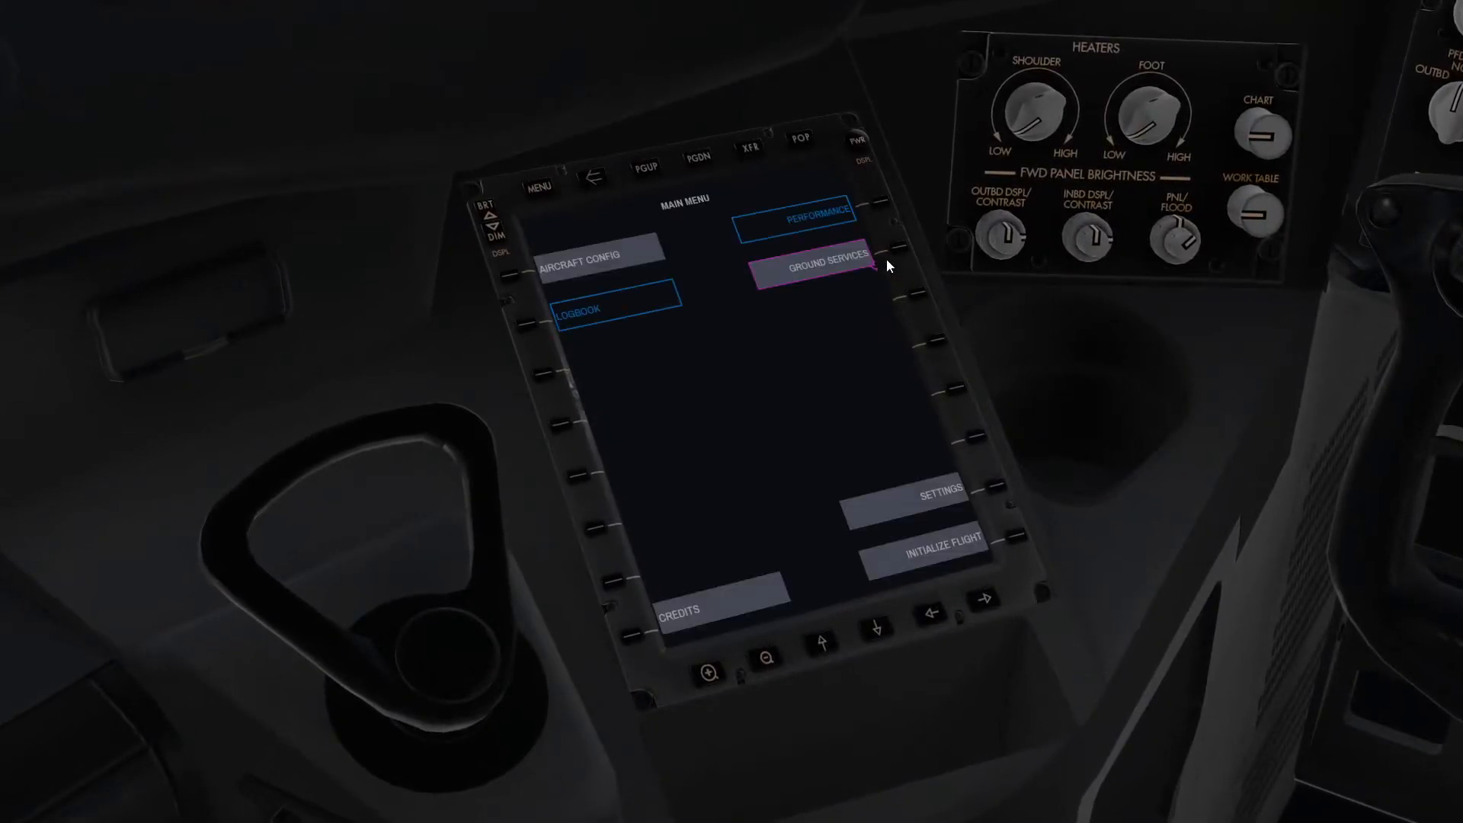
pyautogui.moveTo(737, 294)
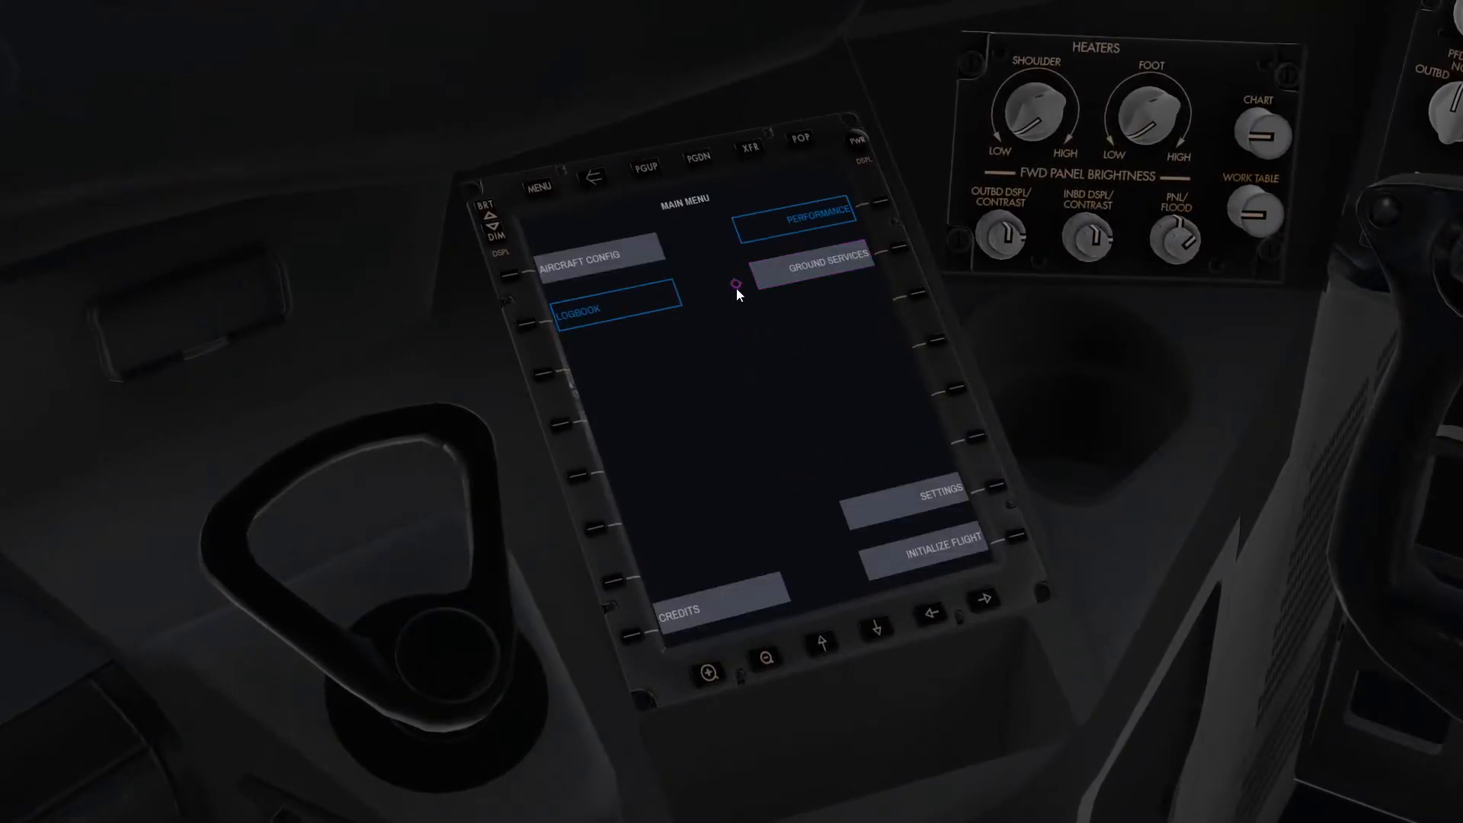
# - Bring the EFB tablet up close to show its Main Menu
pyautogui.click(596, 257)
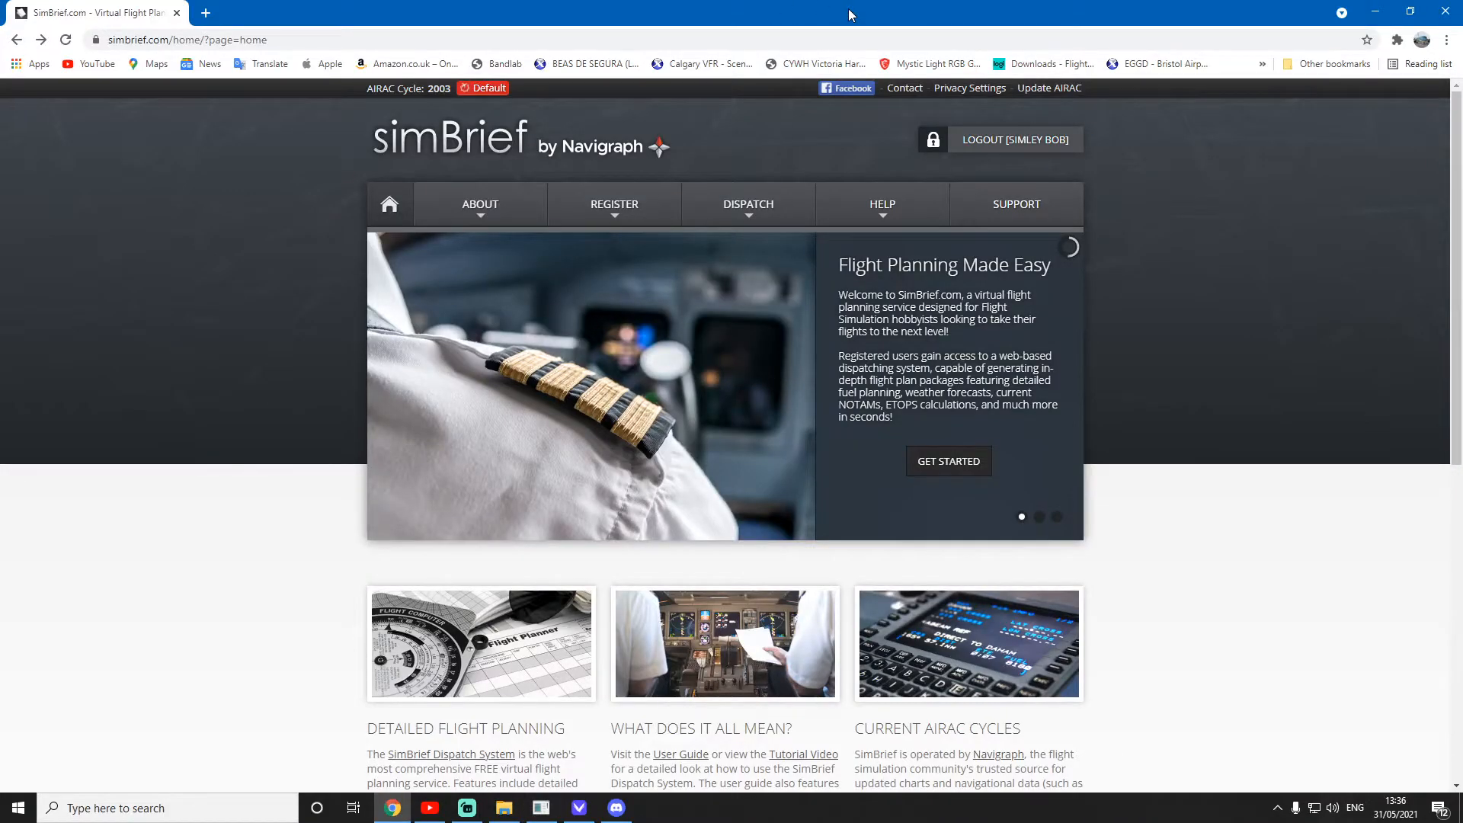
# - Go to Dispatch > My Flight Plan and start a New Flight in SimBrief
pyautogui.click(748, 203)
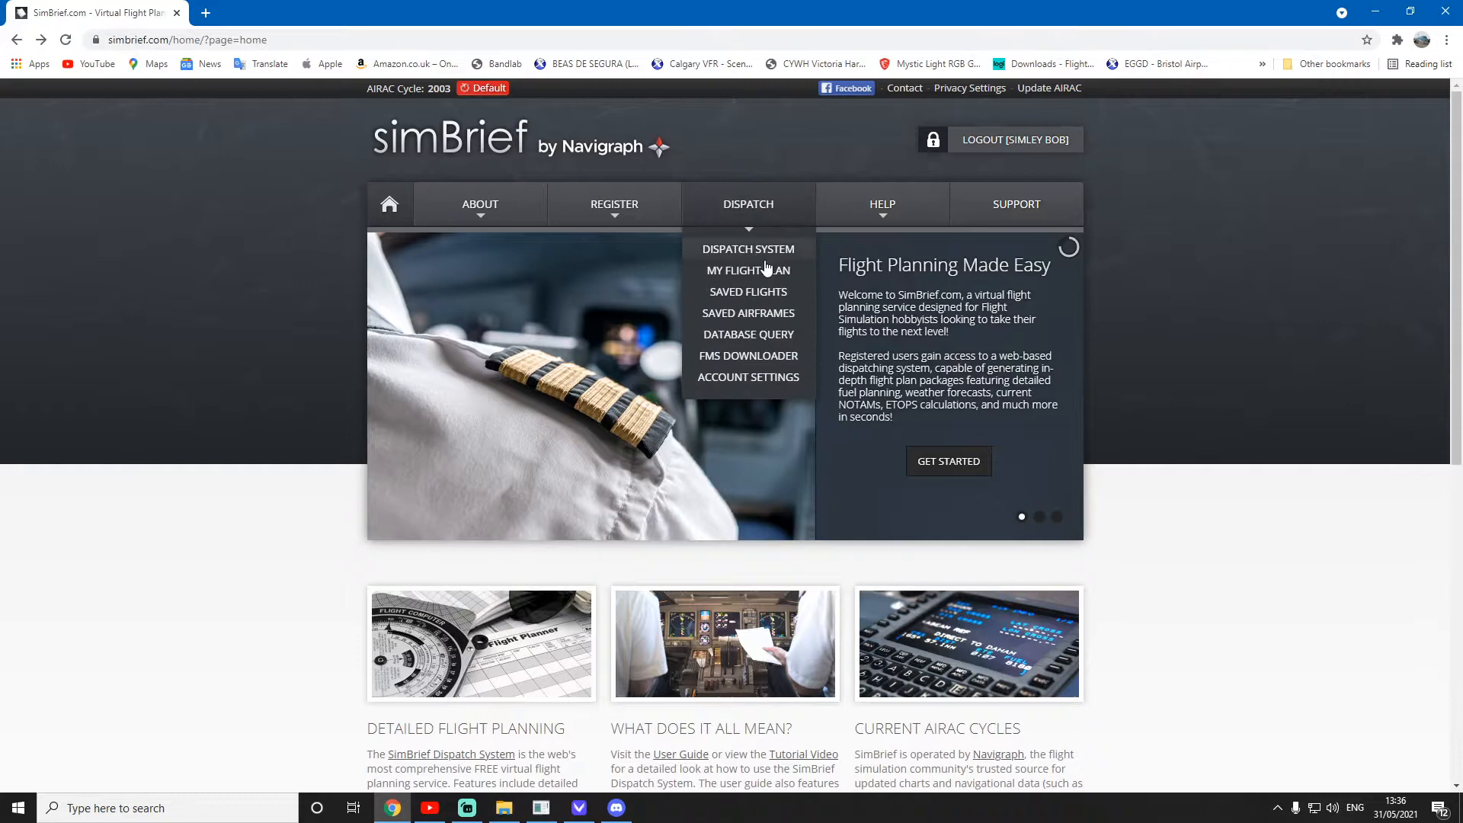
pyautogui.moveTo(747, 270)
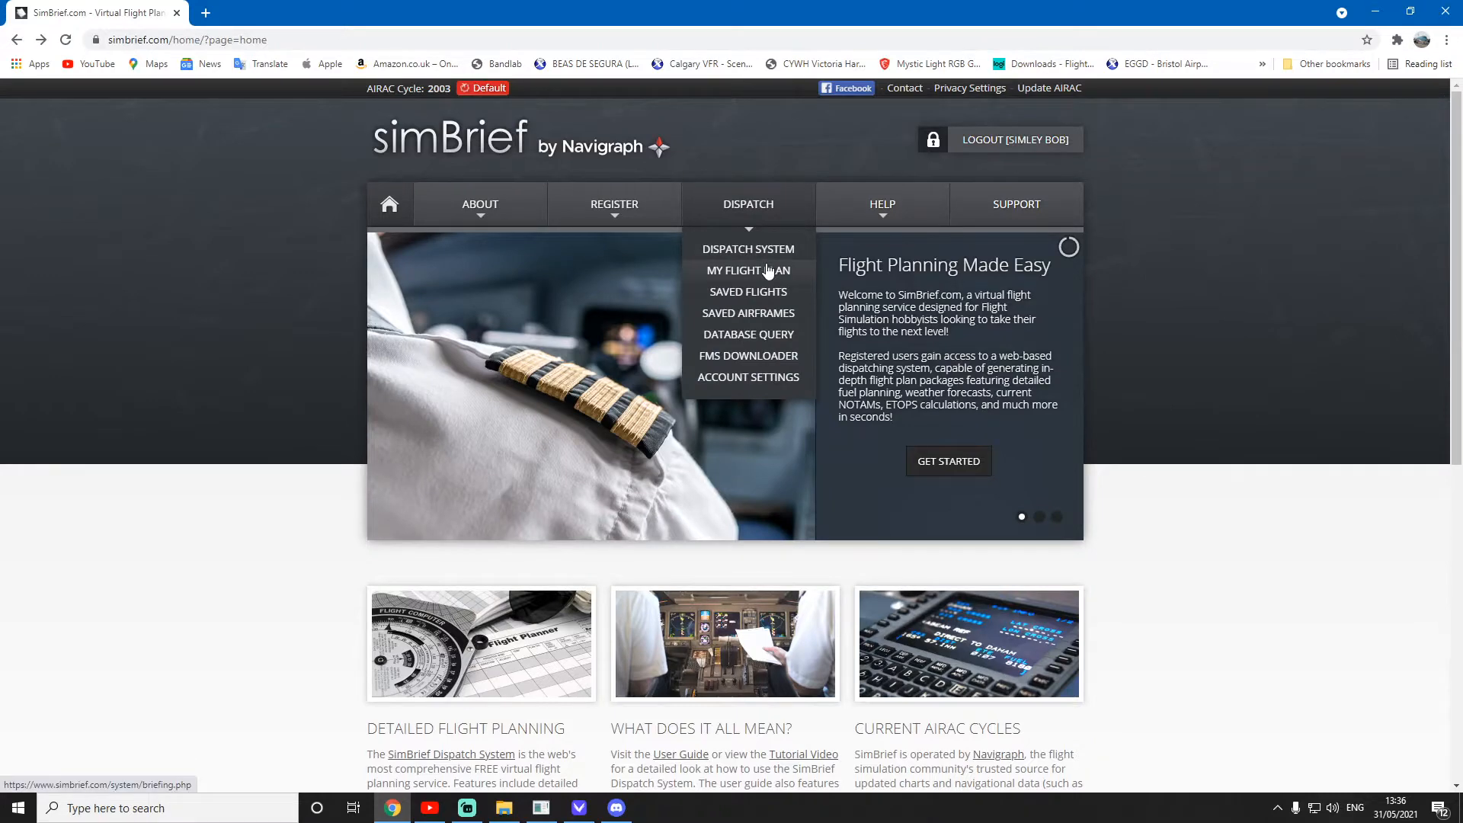
pyautogui.click(748, 271)
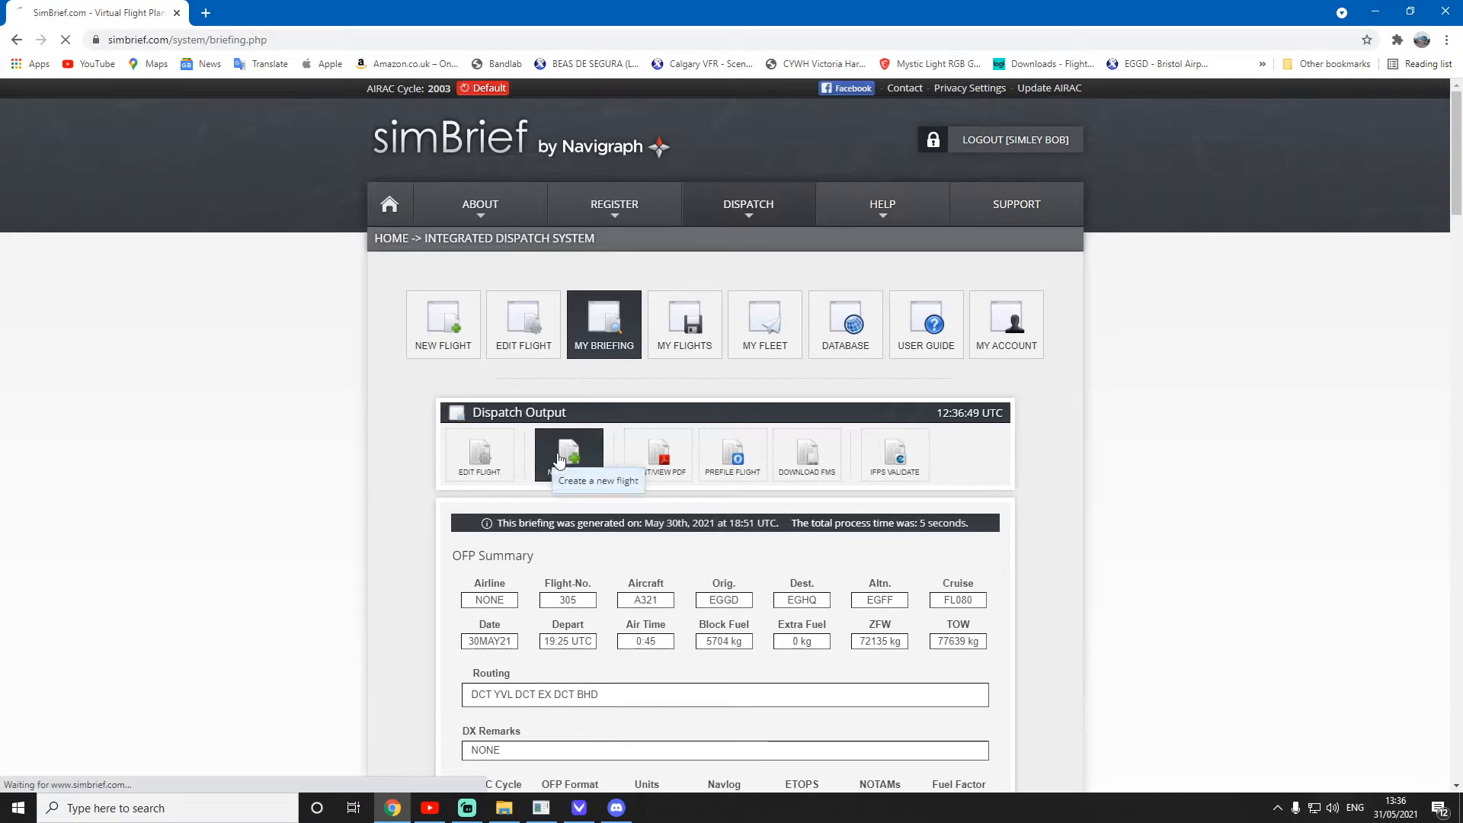
pyautogui.click(568, 456)
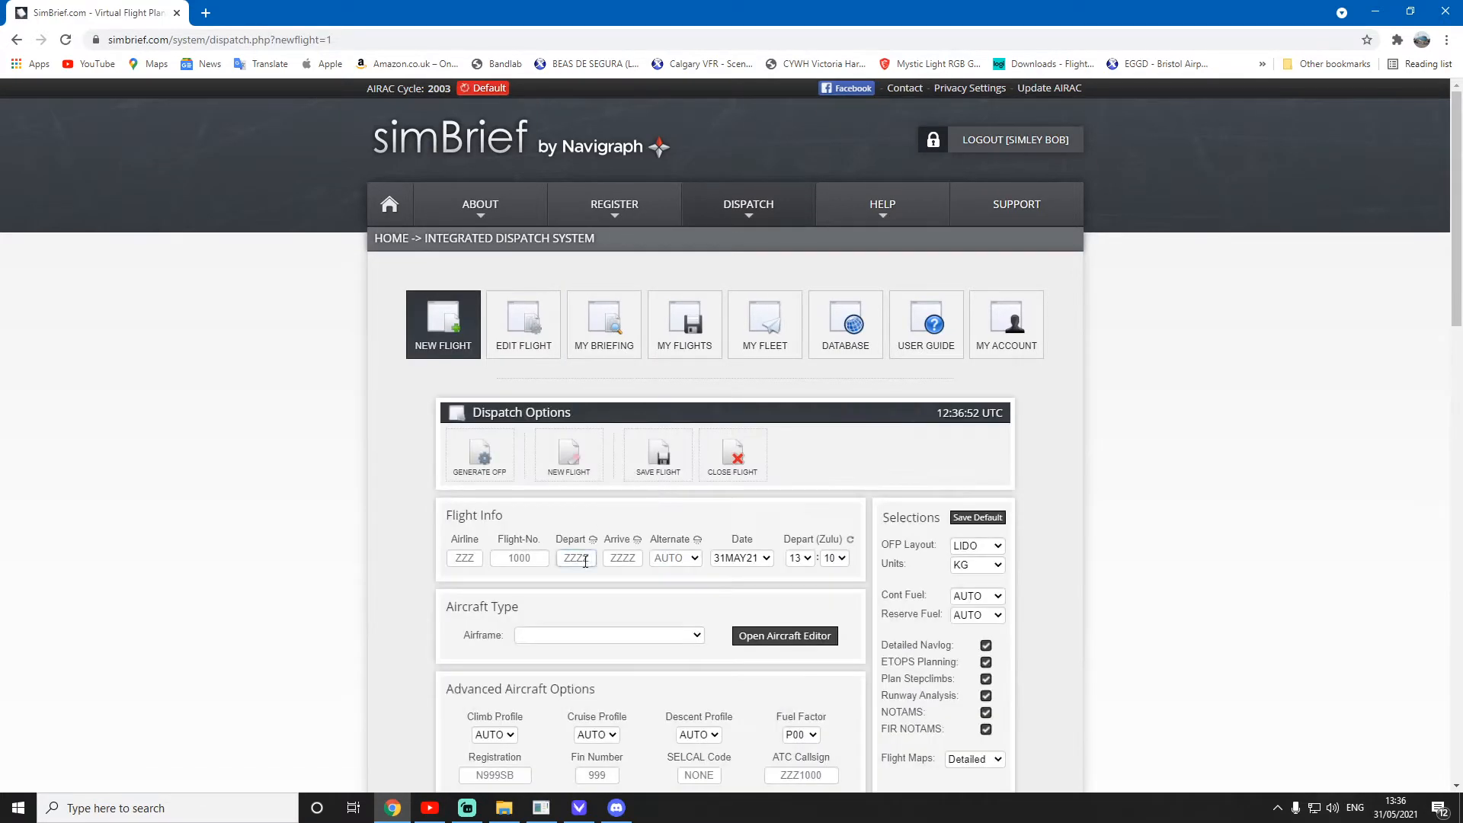
pyautogui.click(576, 557)
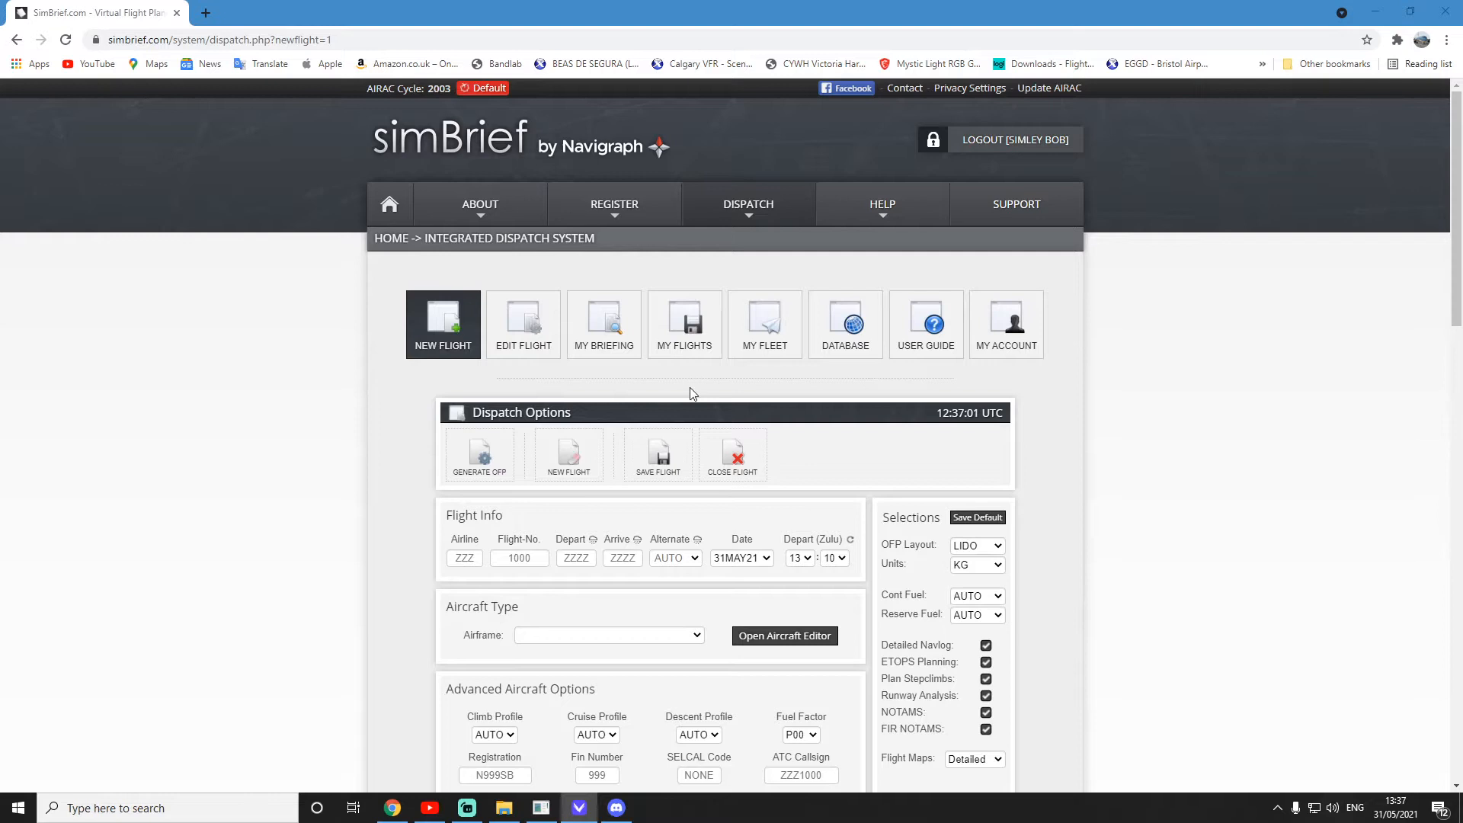
# - Enter OMDB as departure, EGLL as arrival, and choose the B789 airframe
pyautogui.click(574, 558)
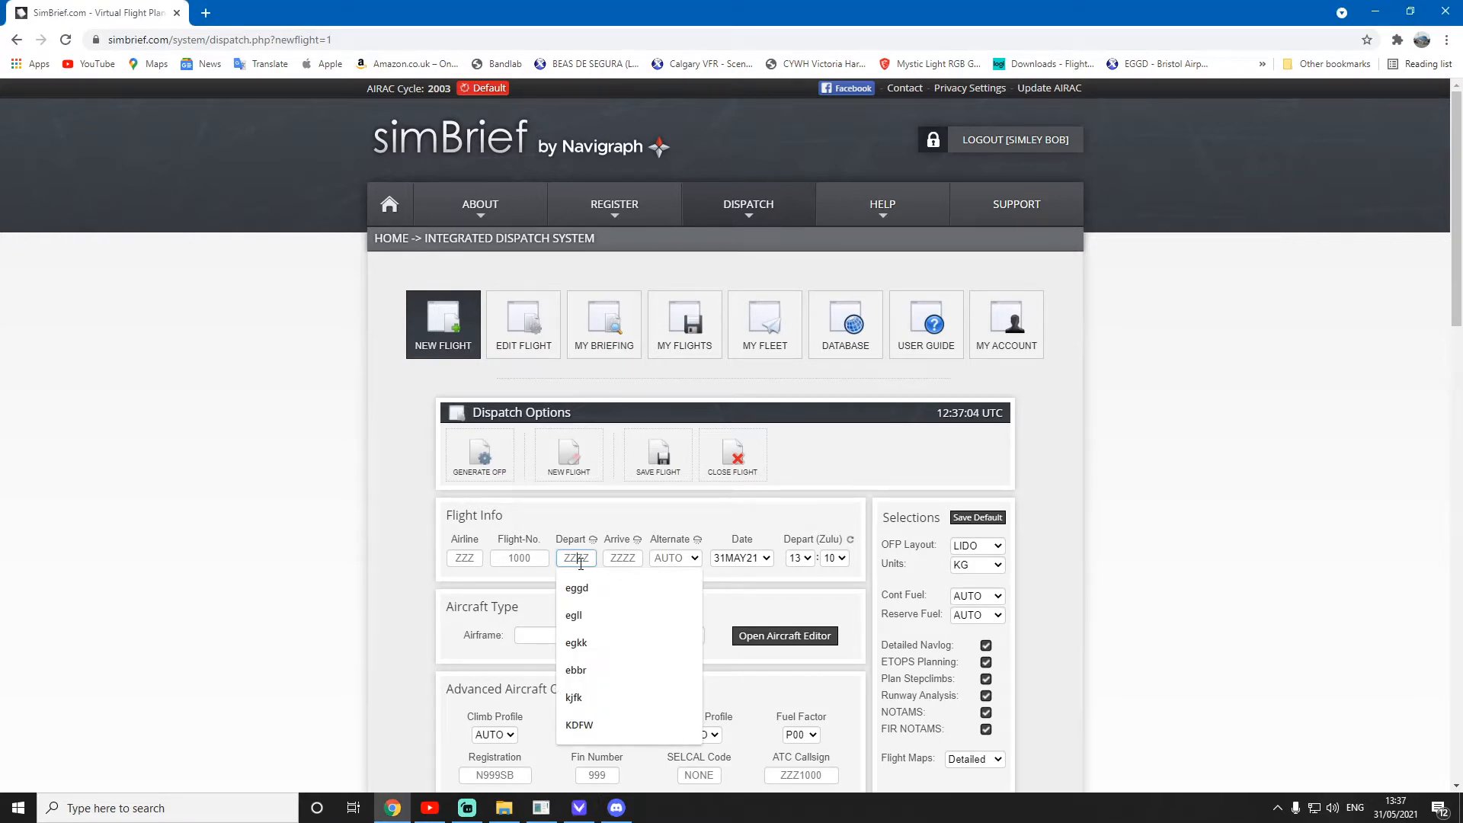
pyautogui.write('OMDB')
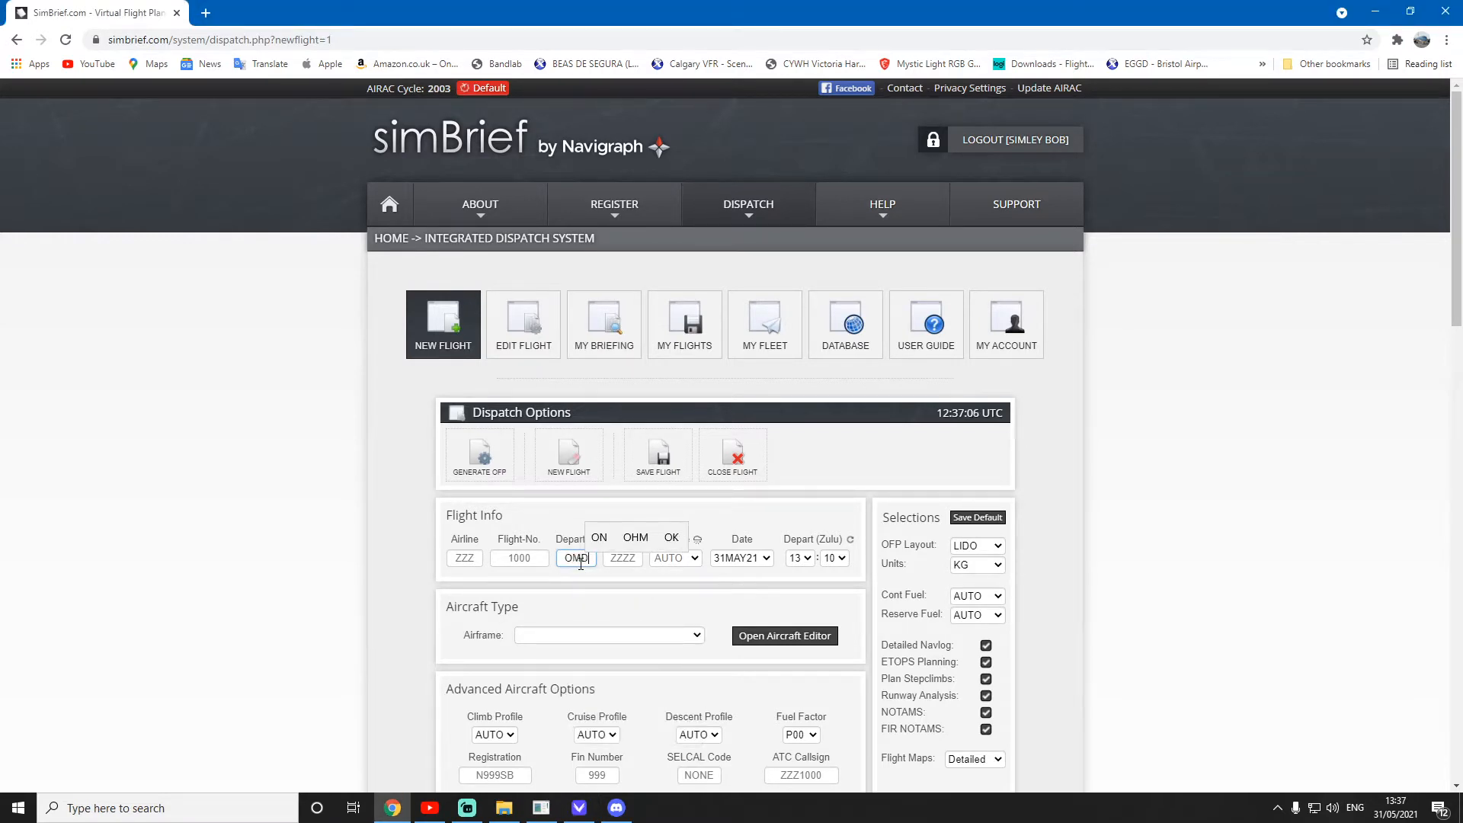
pyautogui.click(622, 557)
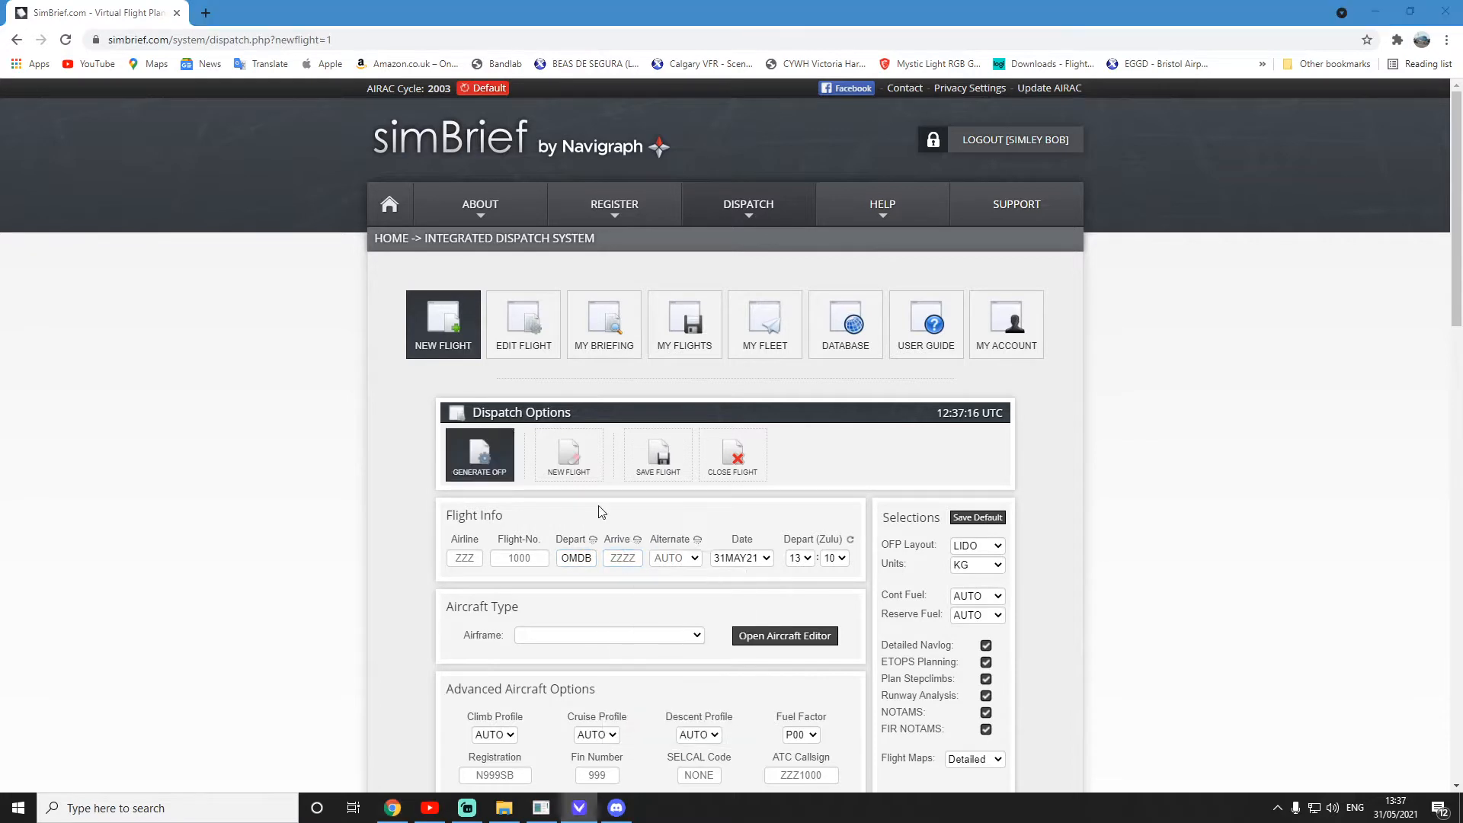
pyautogui.write('EGLL')
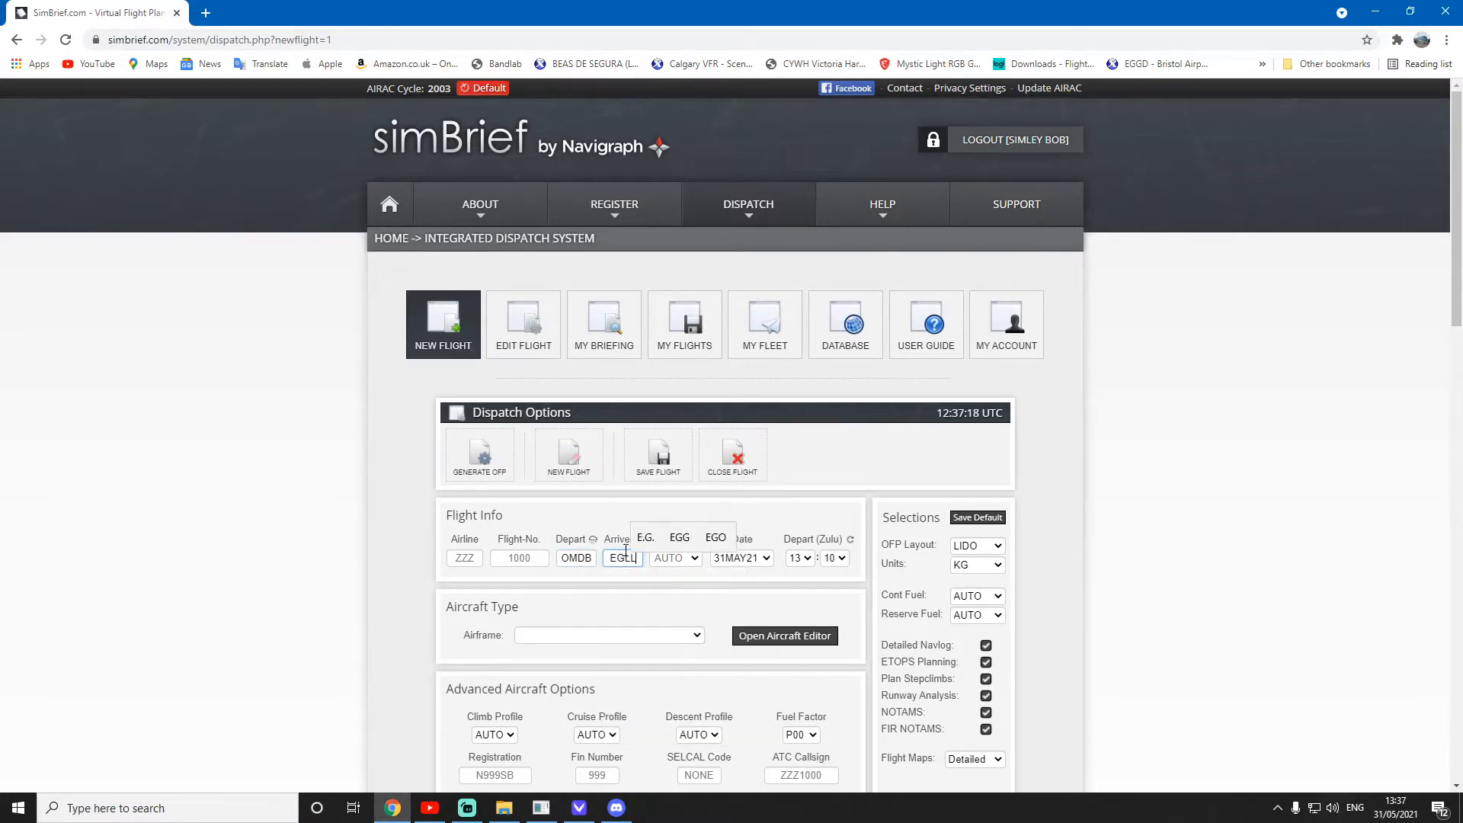
pyautogui.click(607, 636)
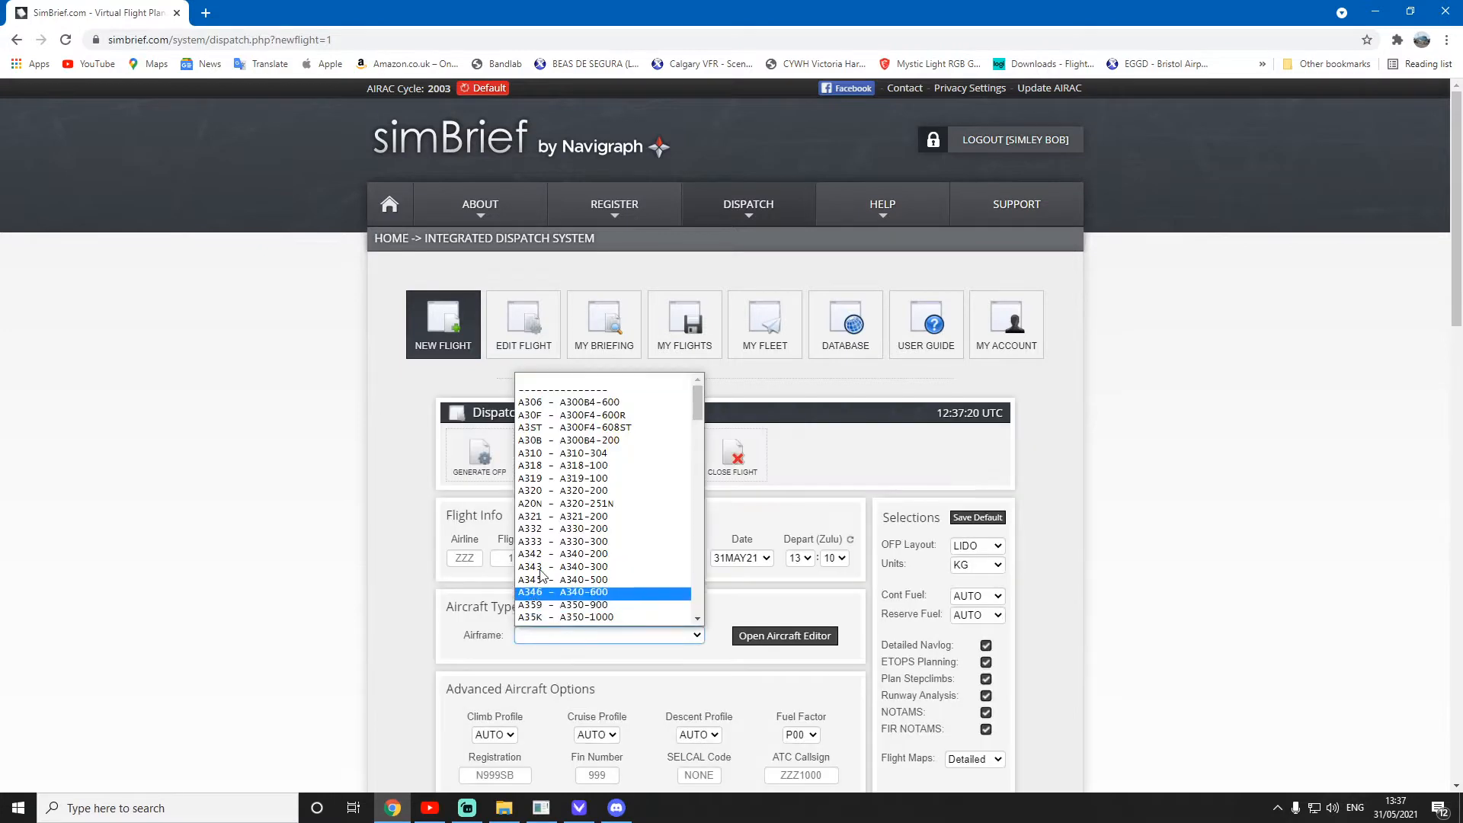
pyautogui.scroll(-3)
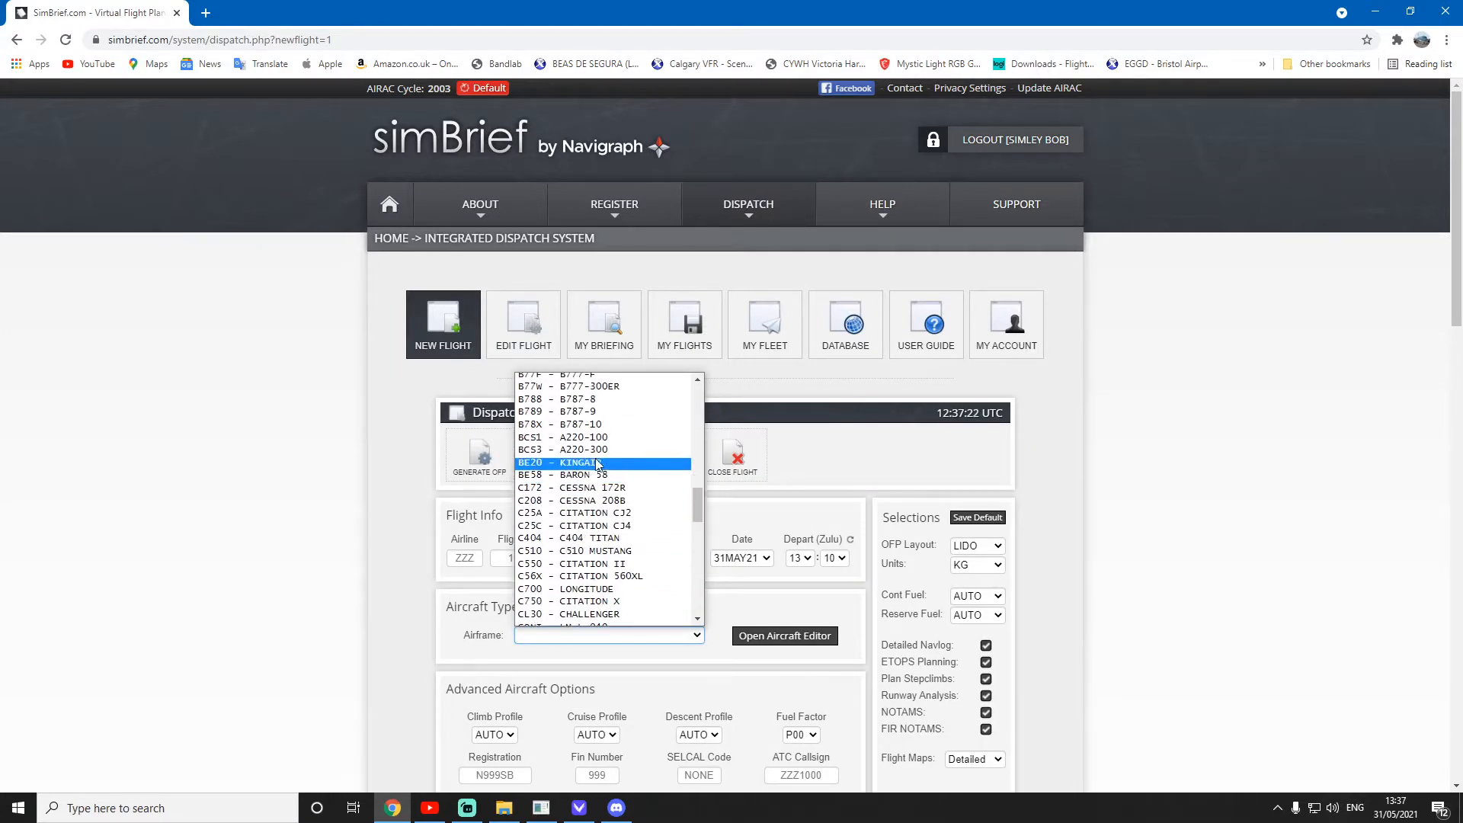
pyautogui.click(576, 411)
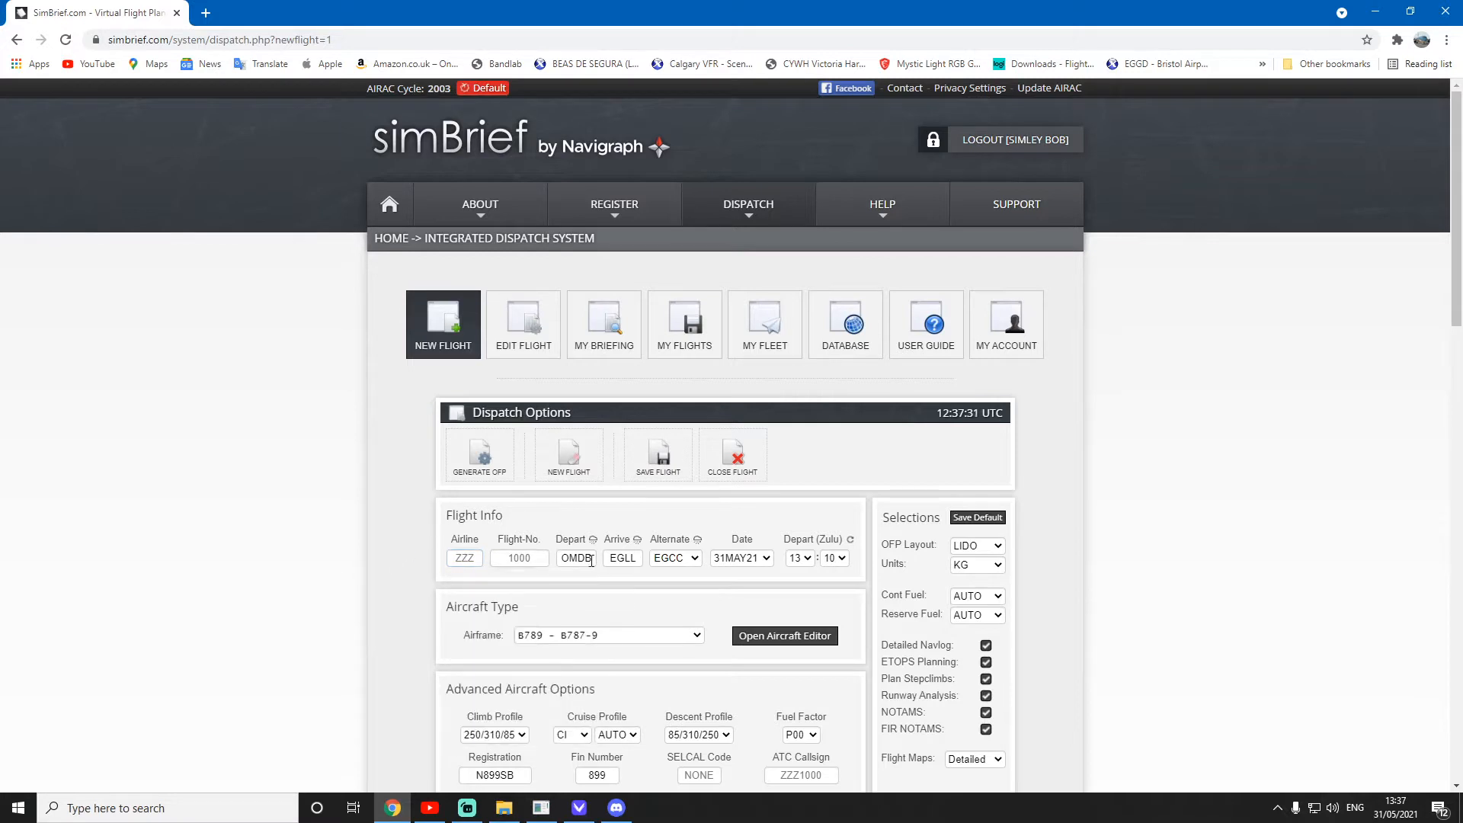
# - Generate the OFP and confirm with Yes
pyautogui.scroll(-3)
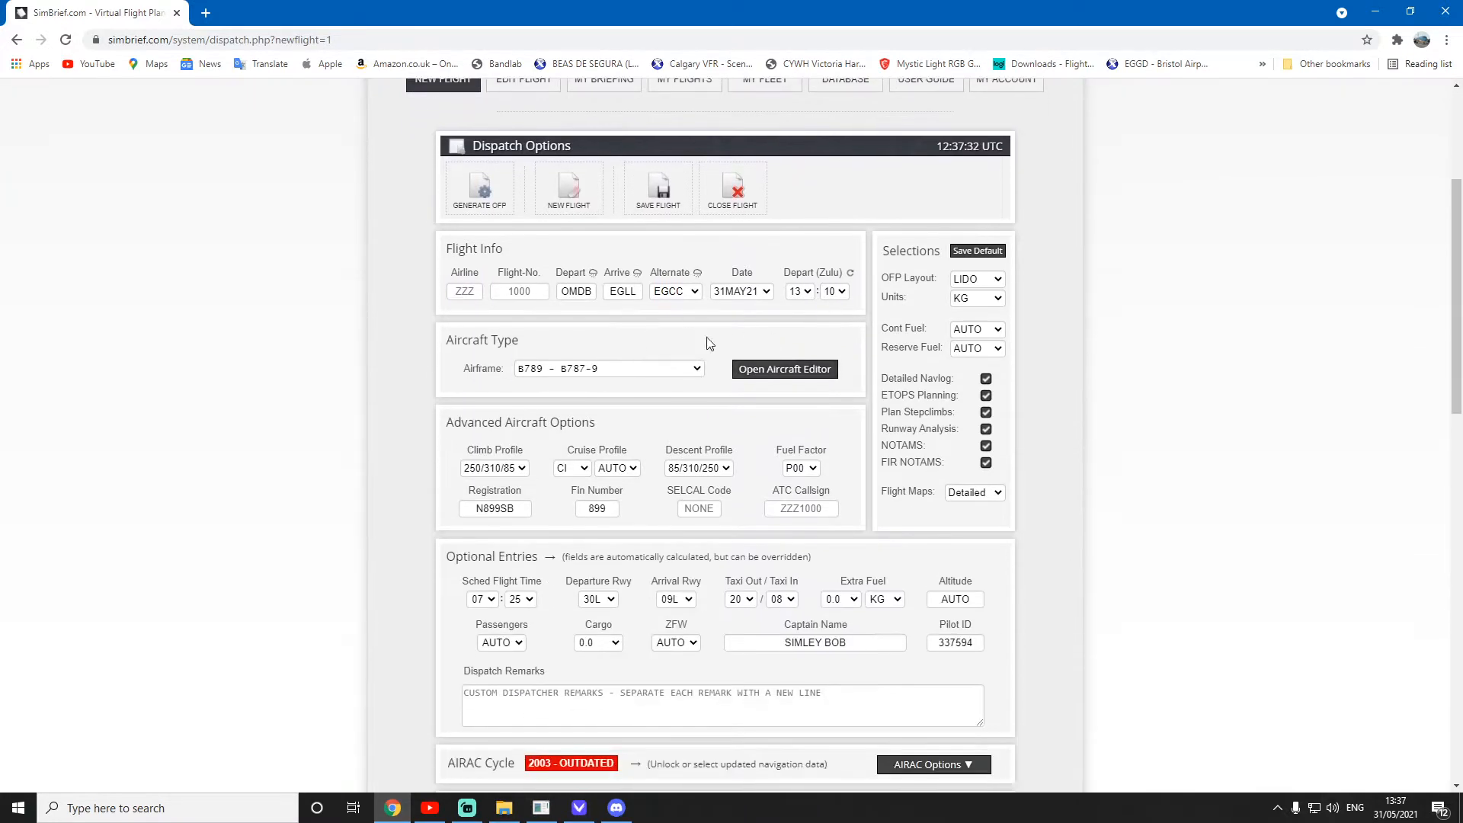
pyautogui.scroll(-3)
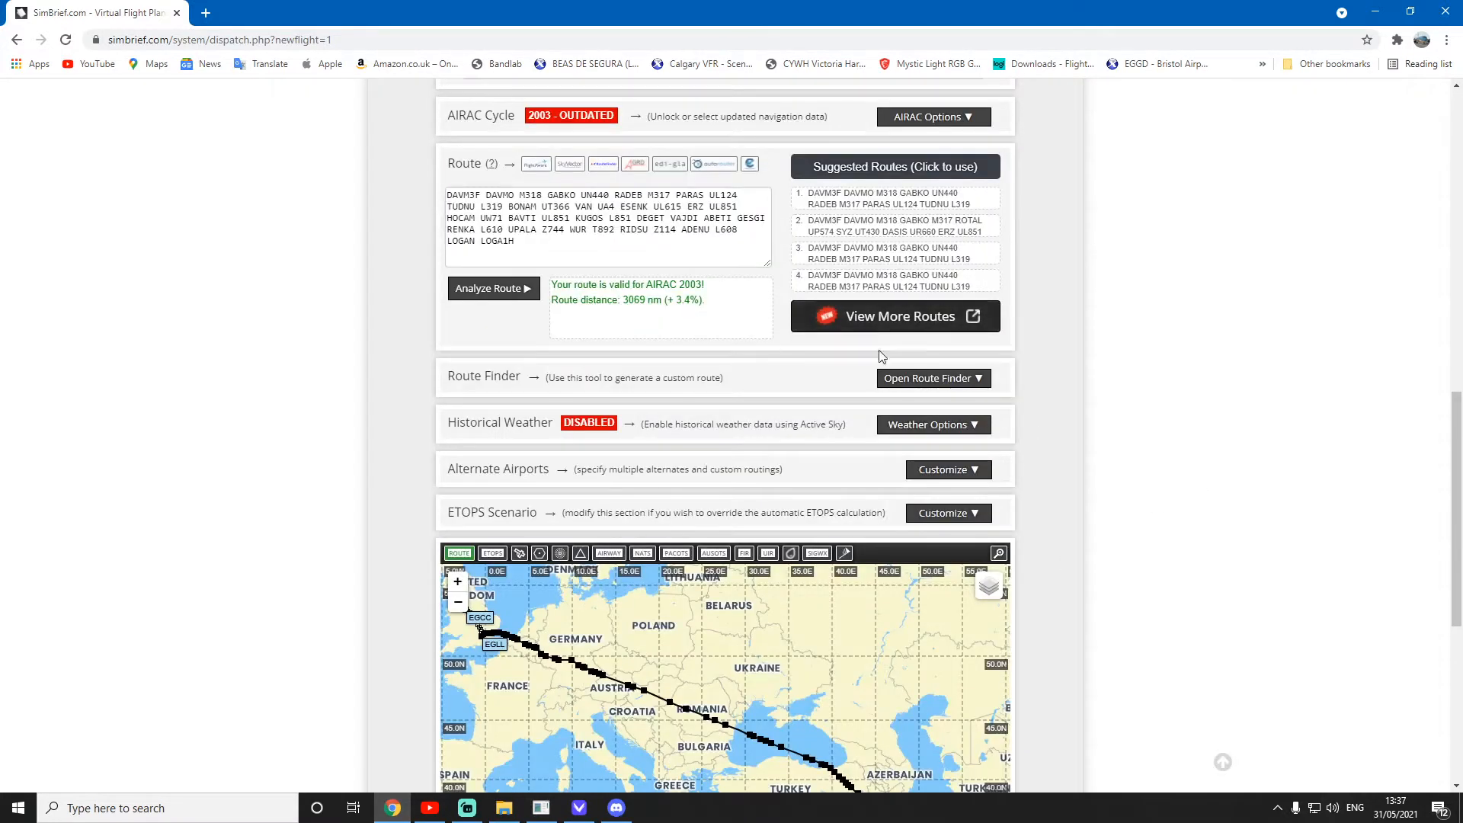
pyautogui.scroll(-3)
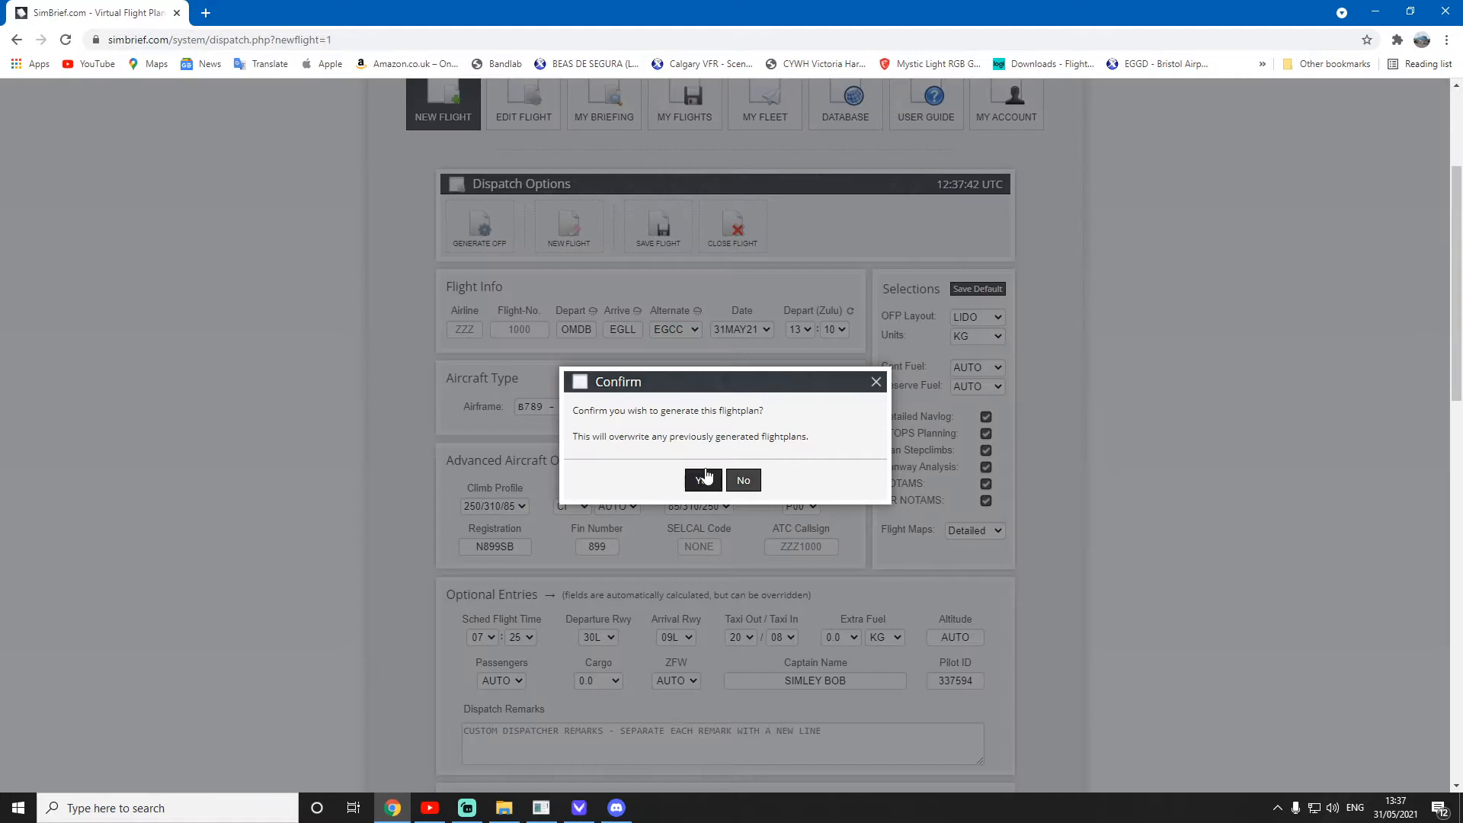
pyautogui.click(703, 479)
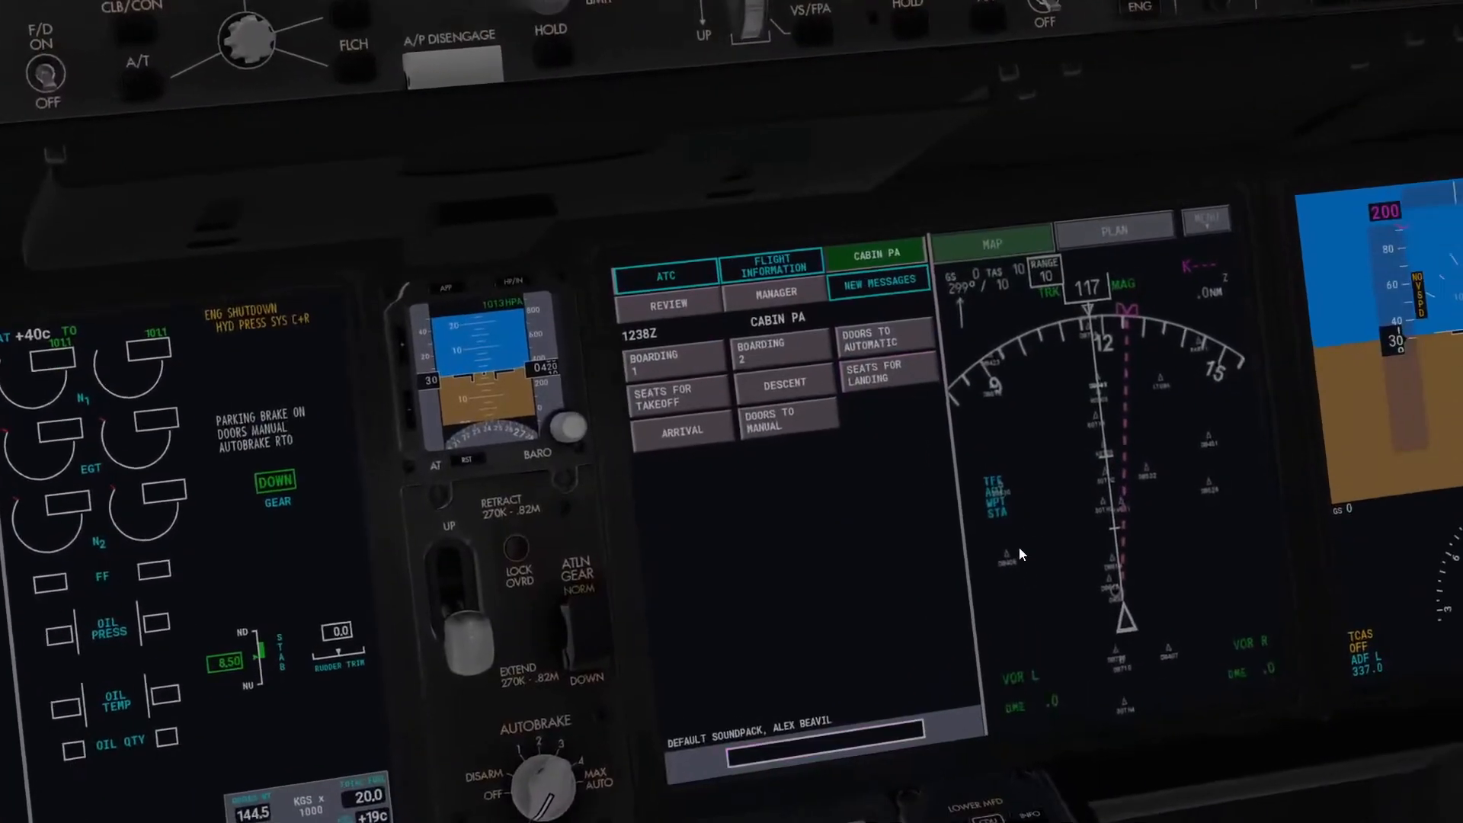
# - Switch the lower display's comm page to the MANAGER tab
pyautogui.click(773, 291)
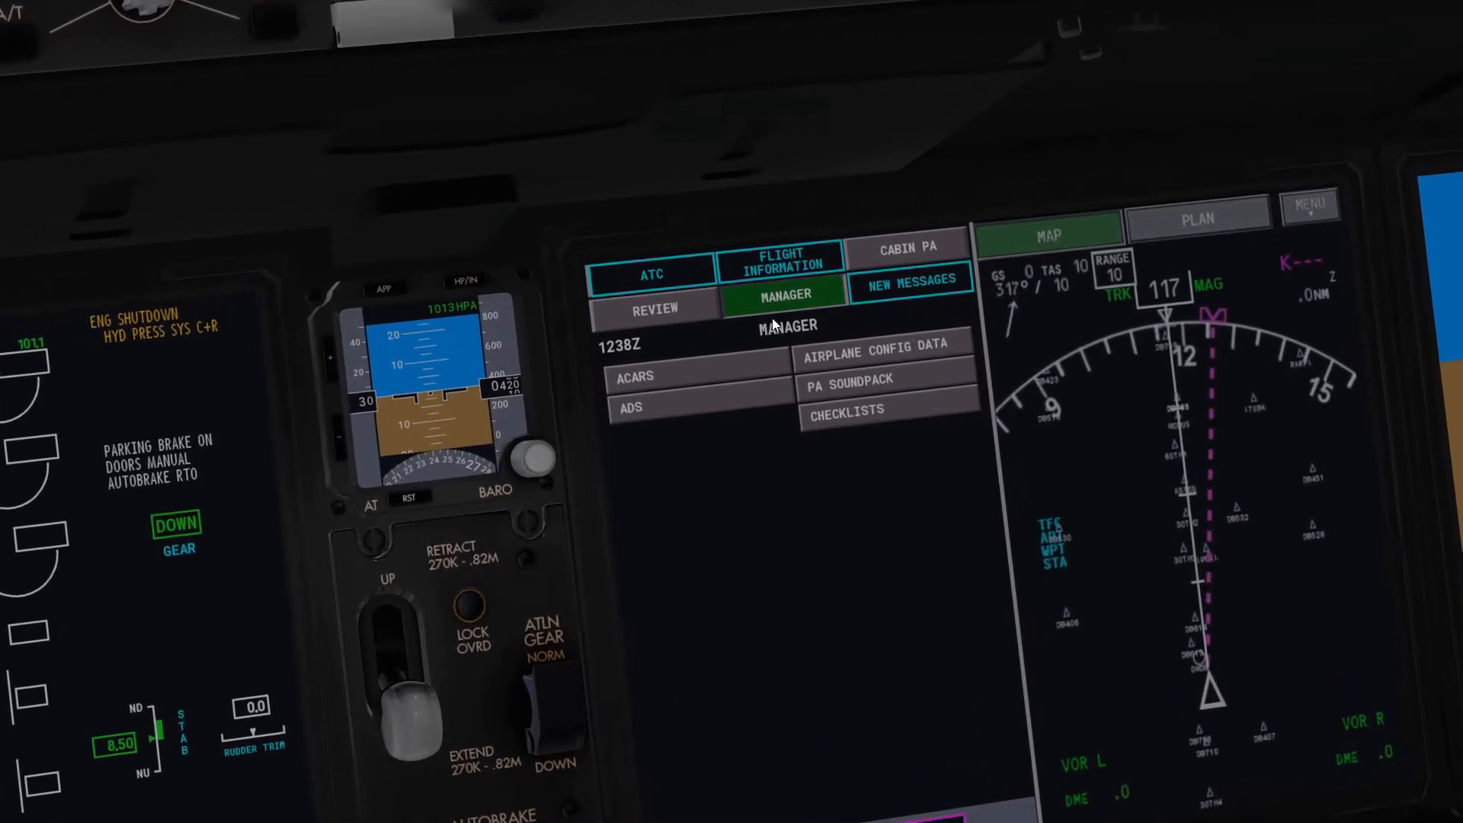
pyautogui.click(634, 375)
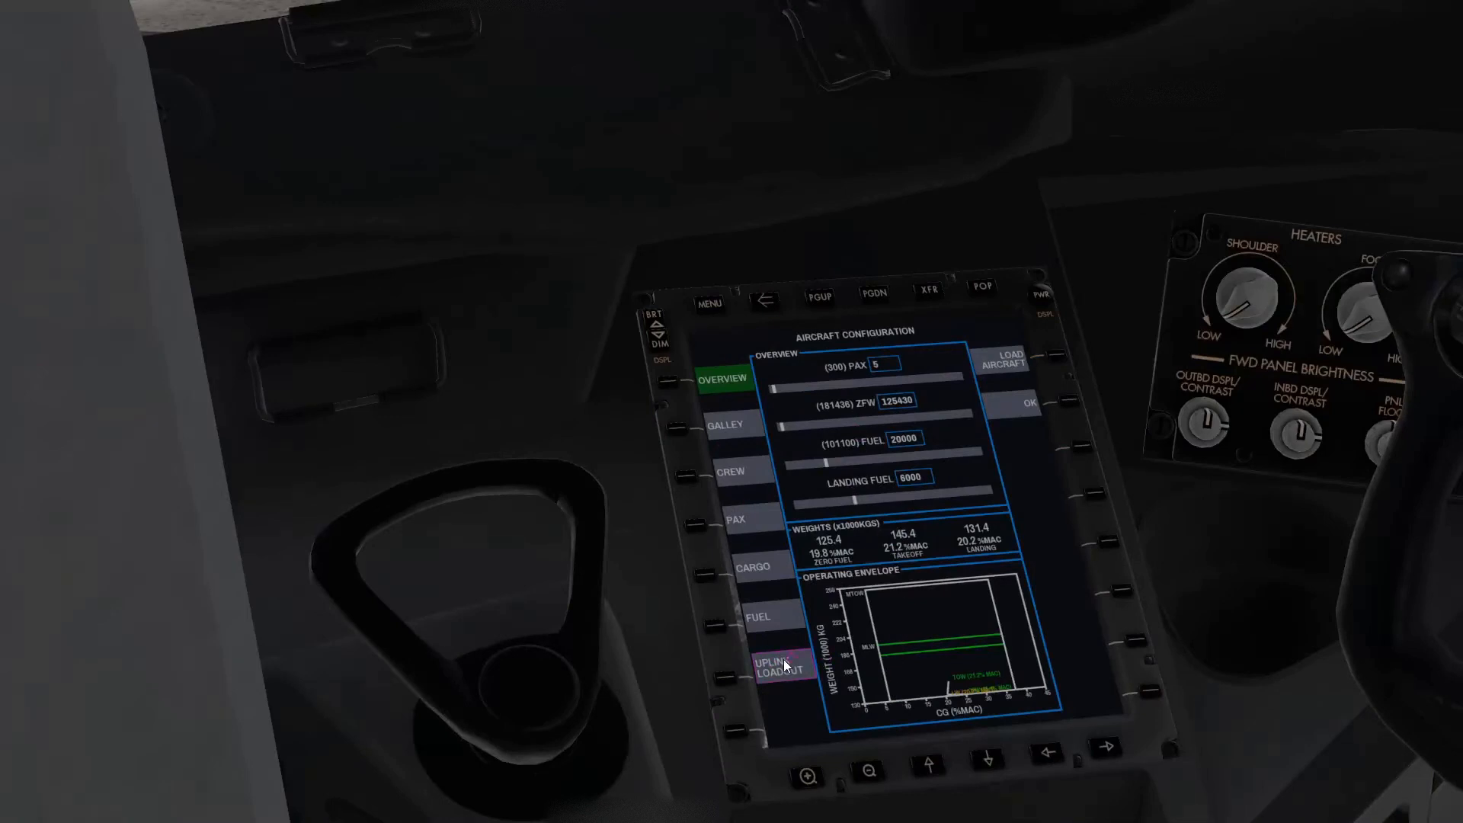
# - Uplink the loadout (326 passengers, ZFW 164702, fuel 41160), verify against the OFP, and load
pyautogui.click(785, 666)
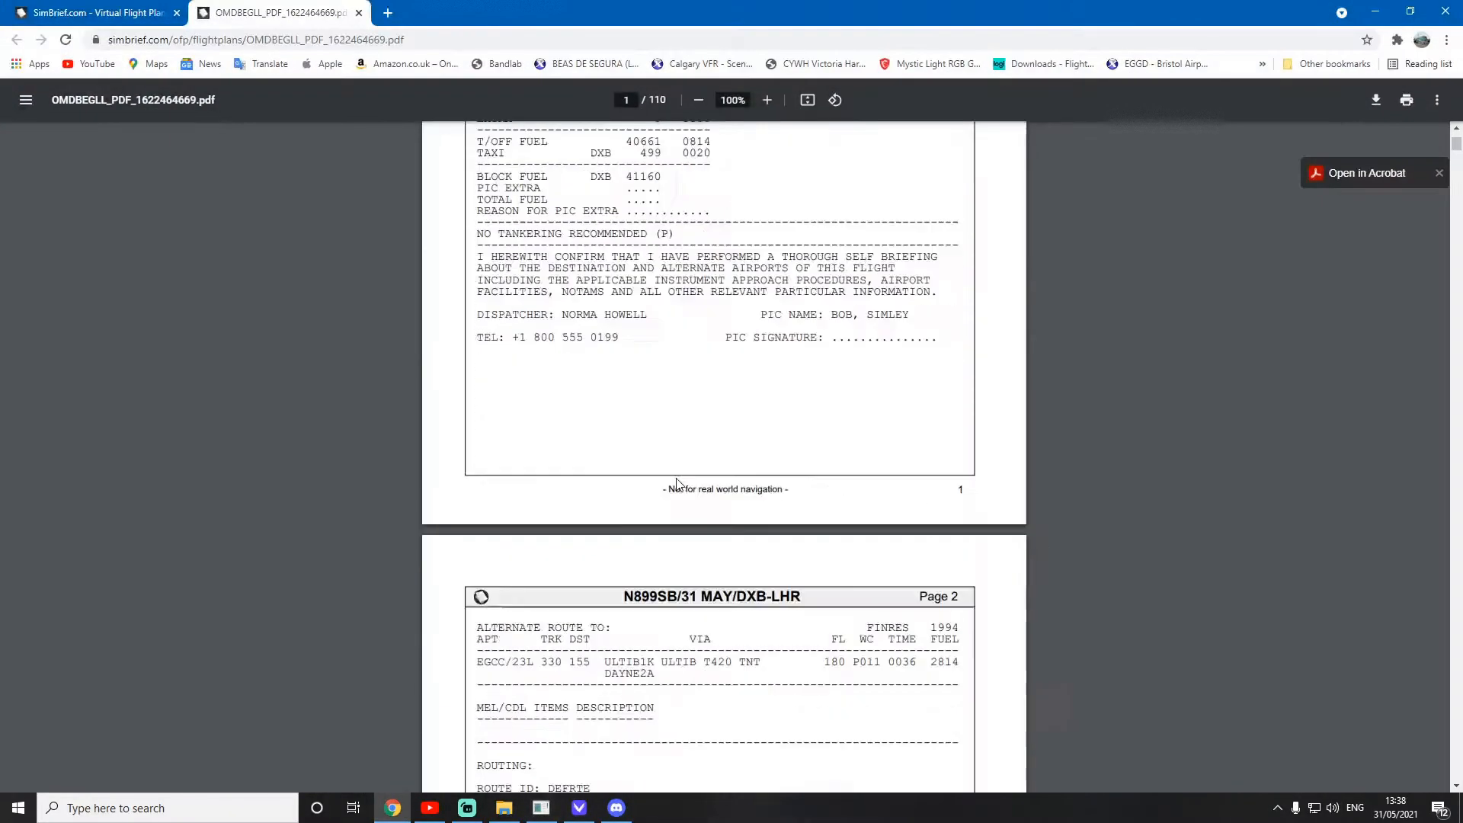
pyautogui.scroll(-3)
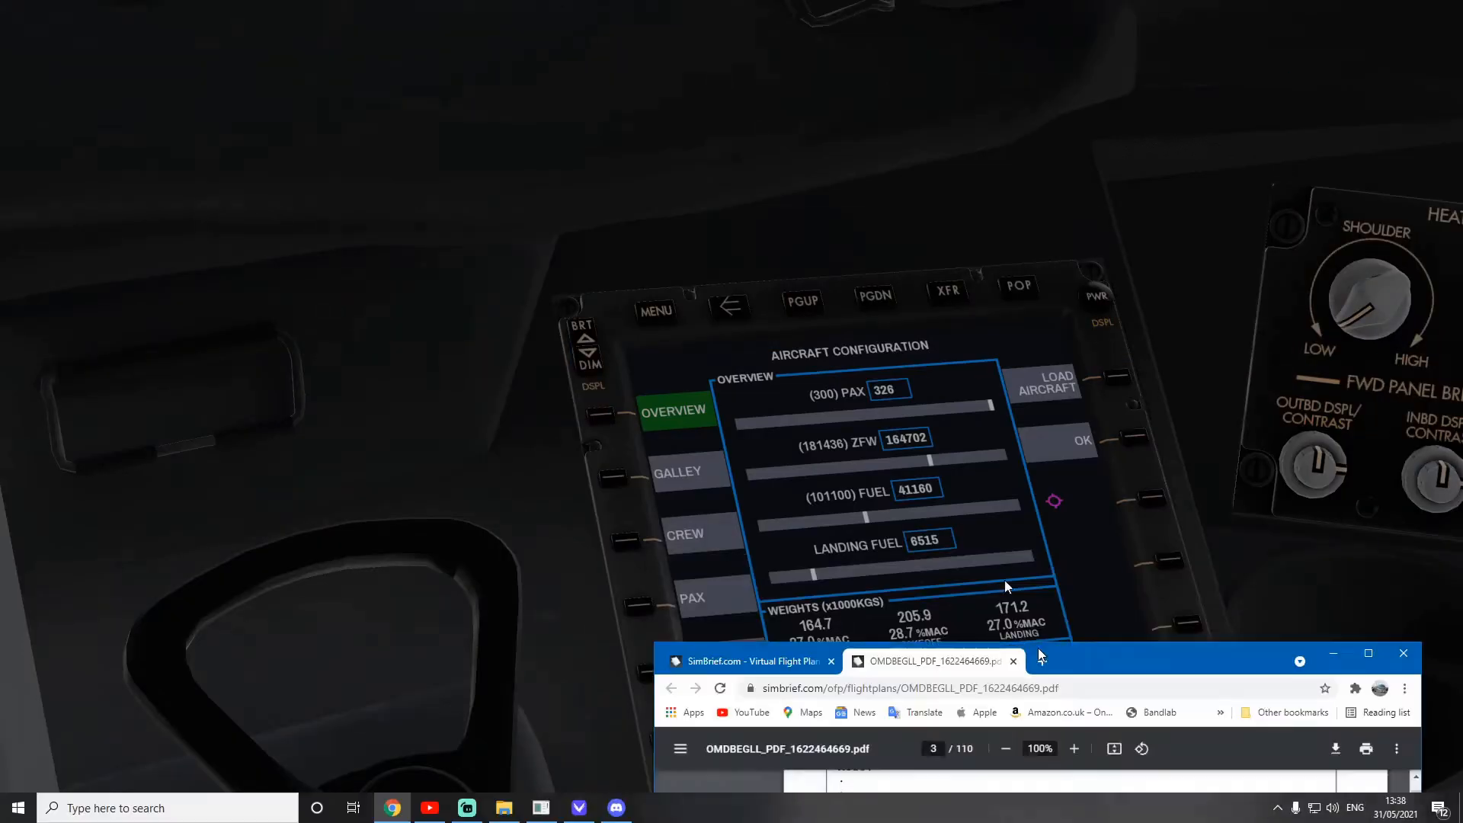
pyautogui.click(1367, 653)
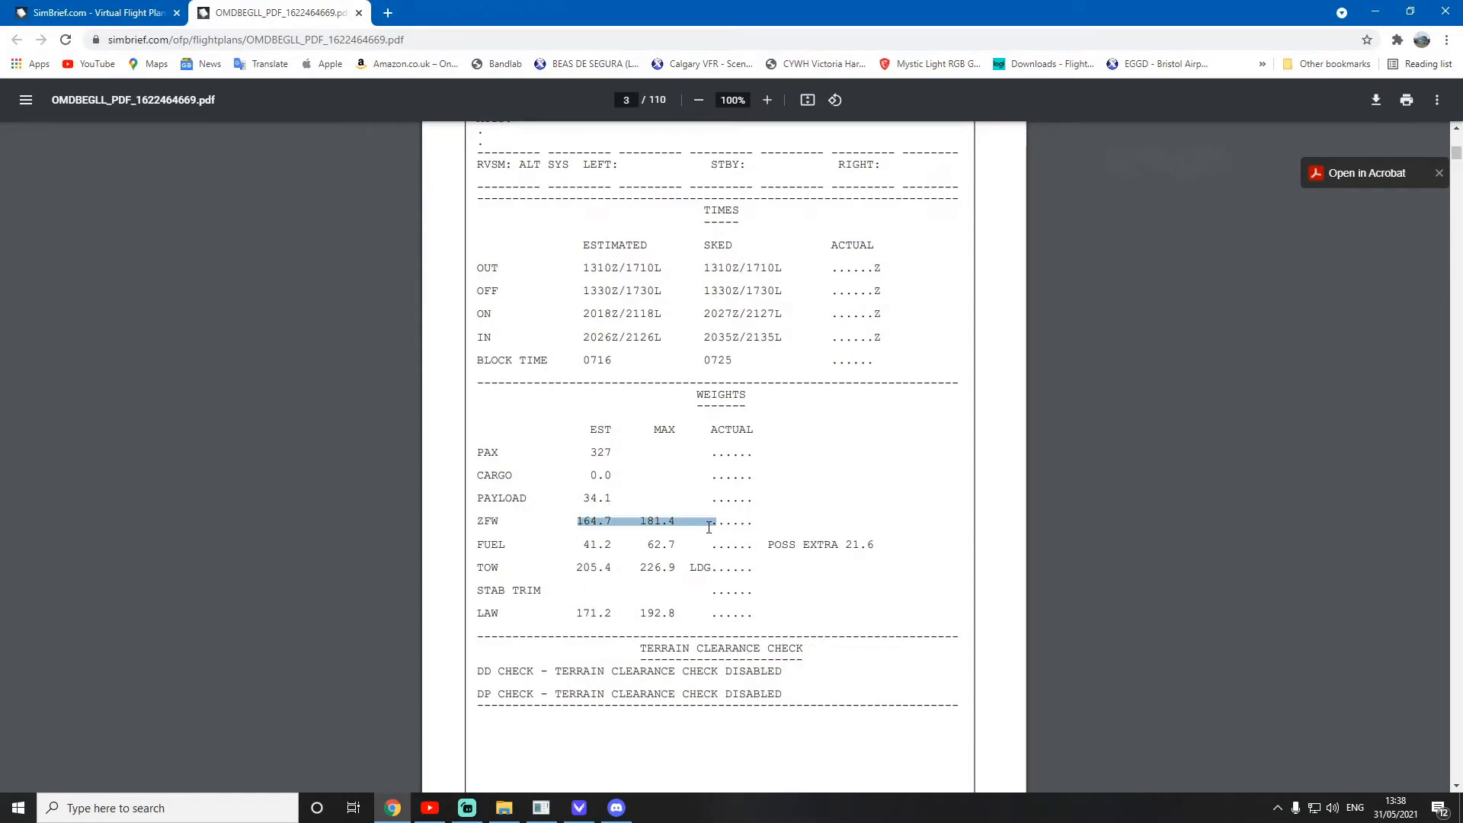
pyautogui.click(675, 520)
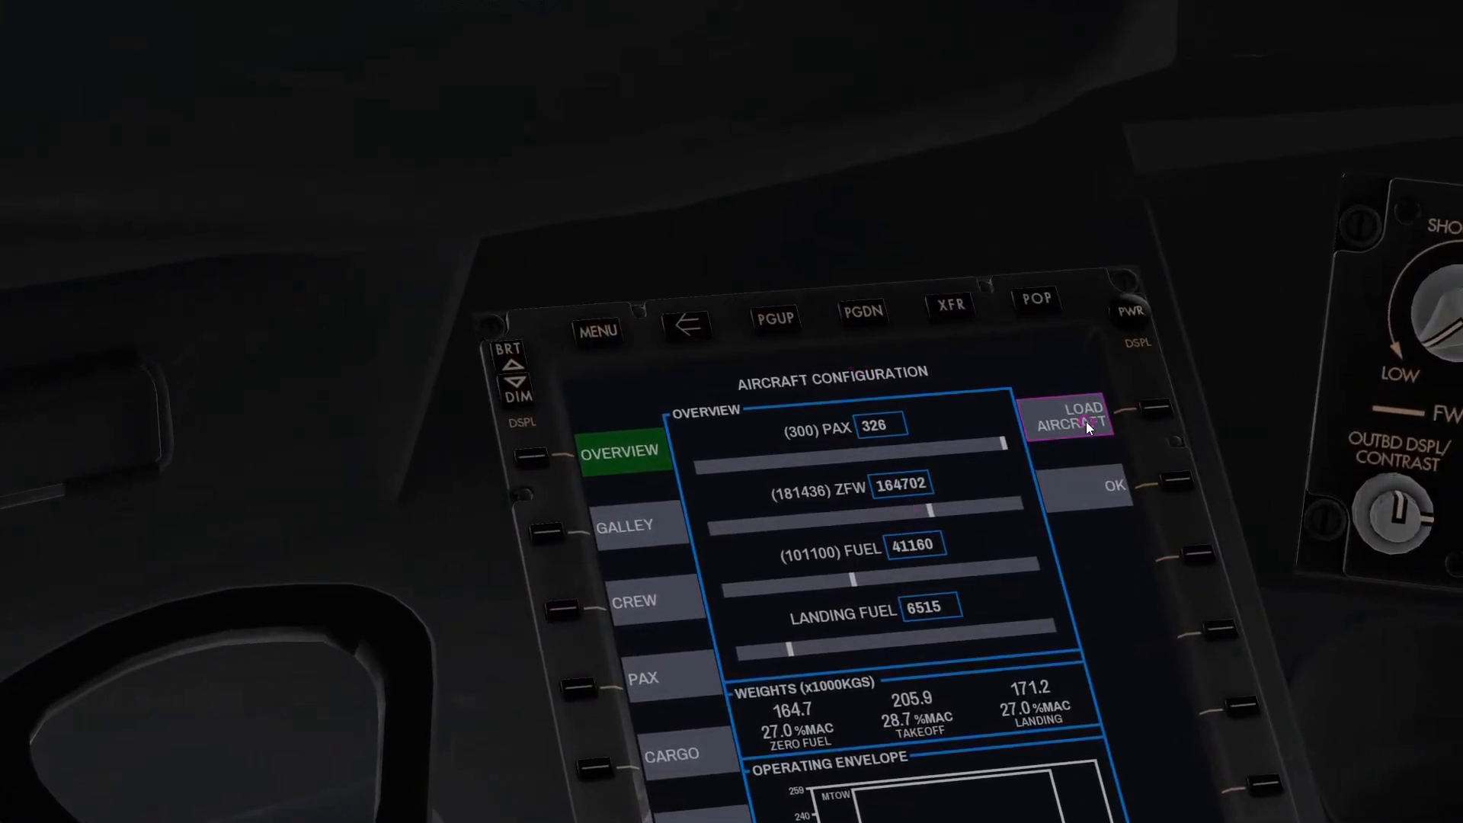
pyautogui.click(598, 331)
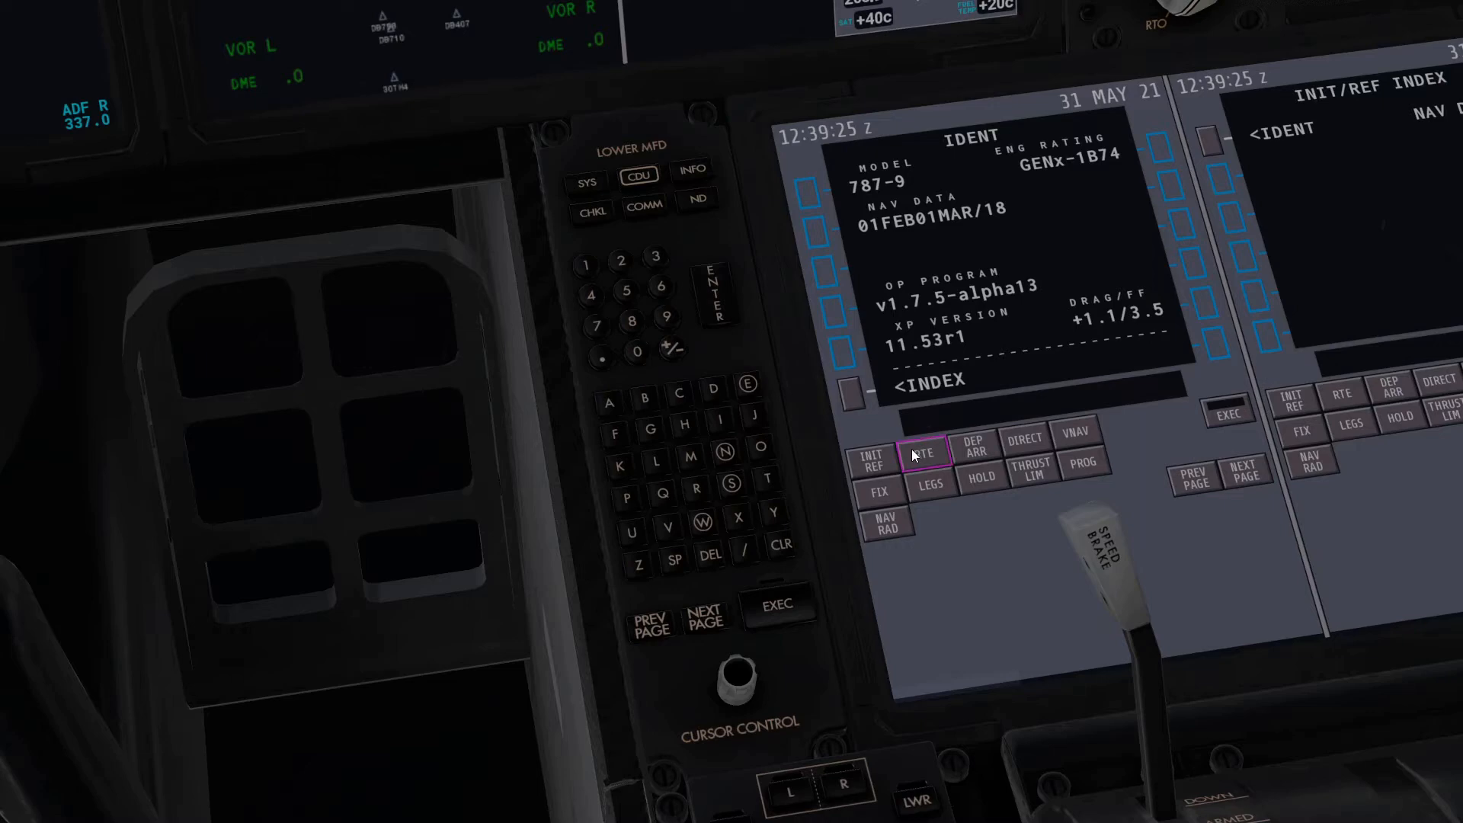
# - Load company route OMDBEGLL via CO ROUTE and acknowledge the notification
pyautogui.click(923, 454)
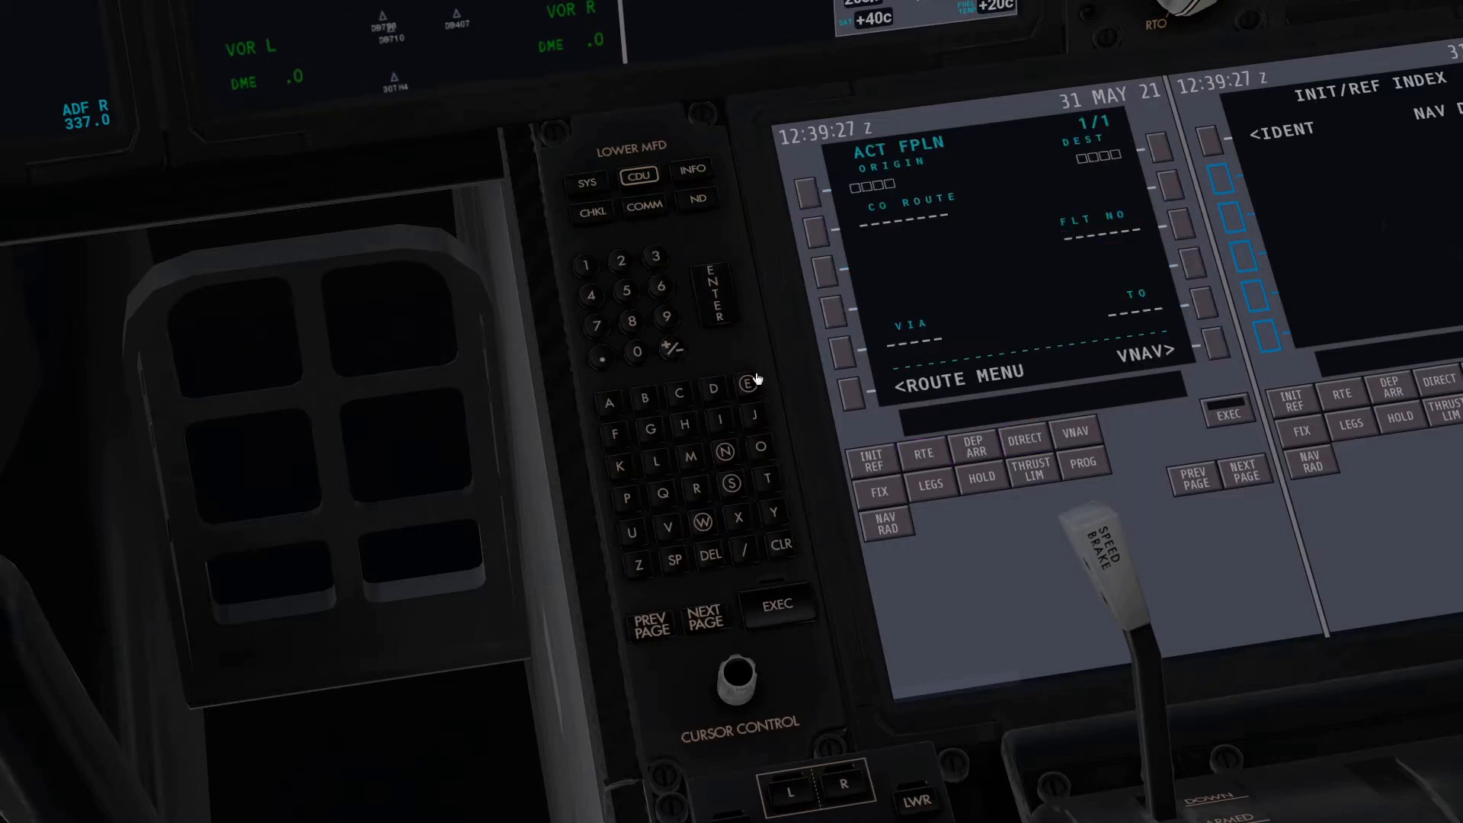
pyautogui.click(930, 485)
pyautogui.write('OM')
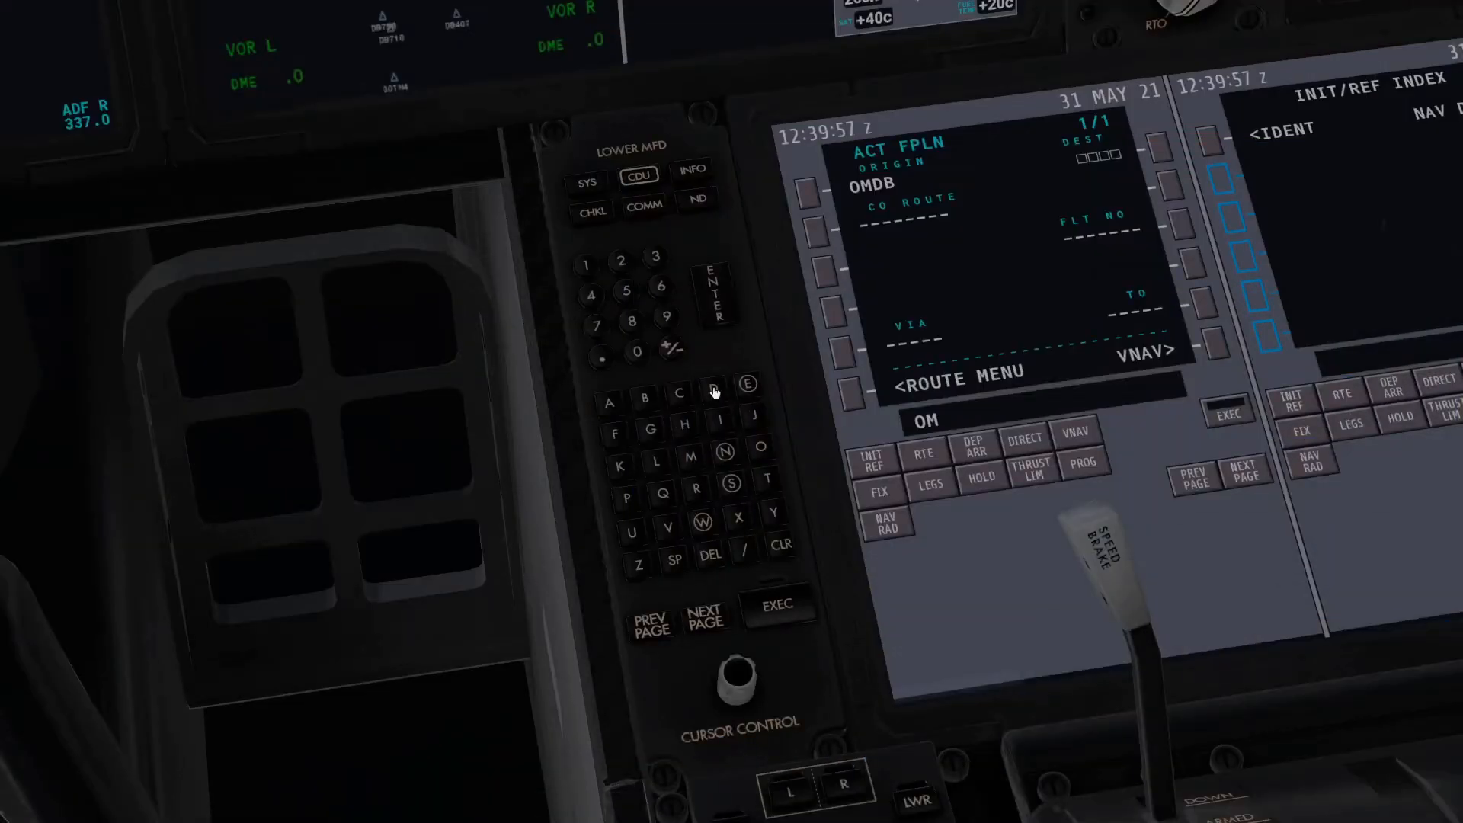
pyautogui.click(644, 396)
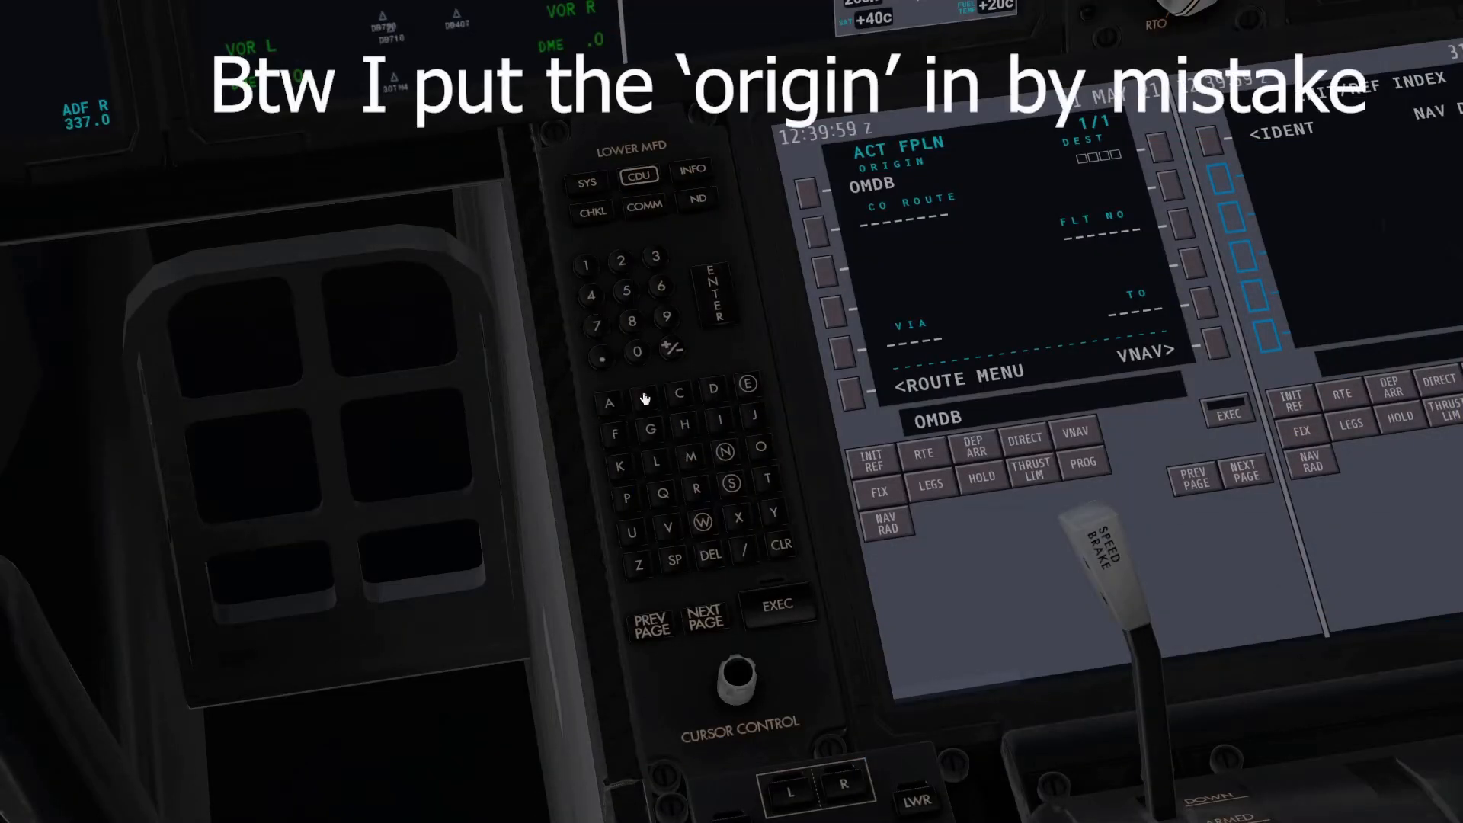
pyautogui.moveTo(775, 508)
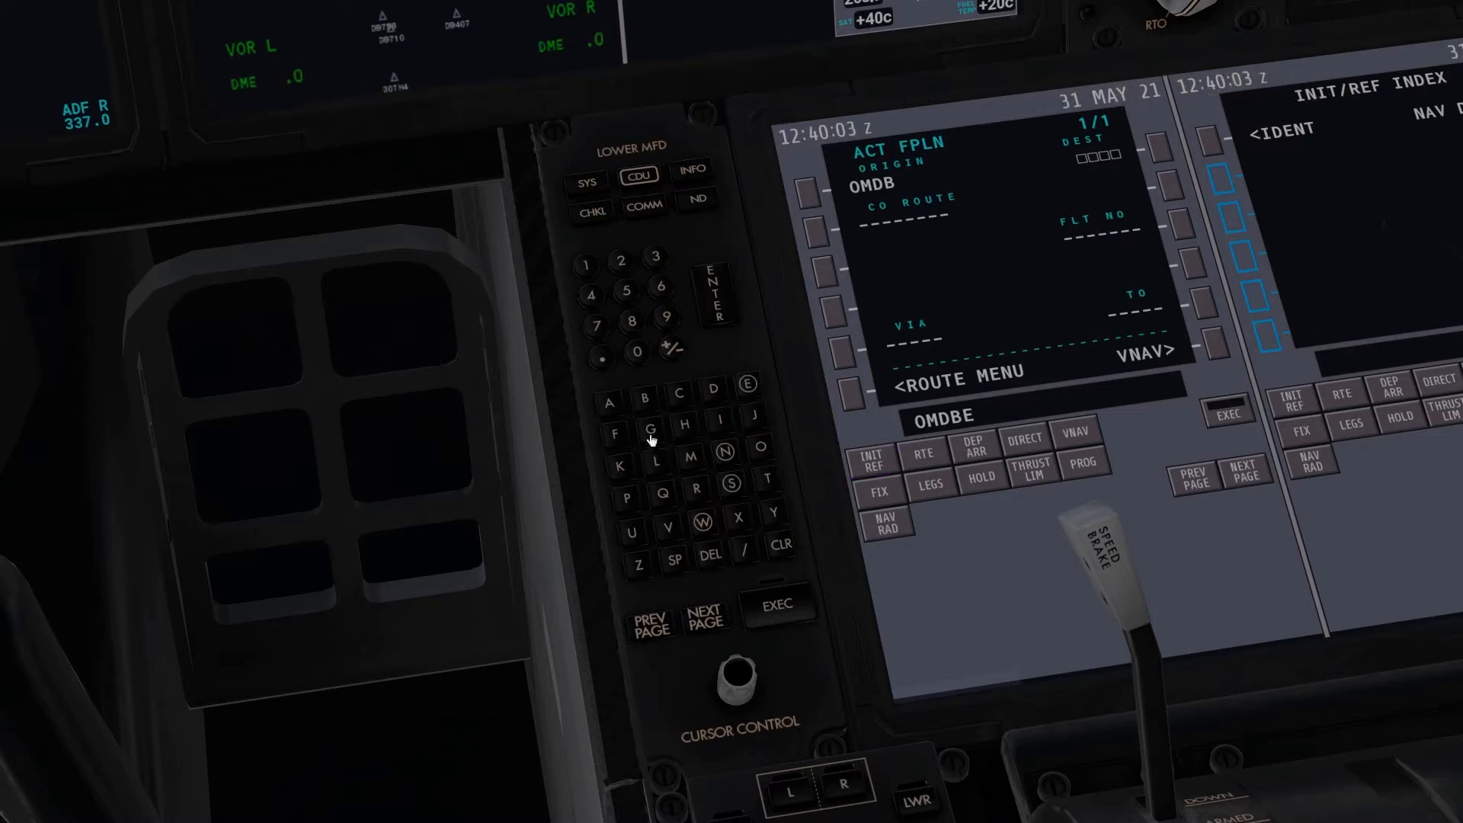
pyautogui.click(649, 429)
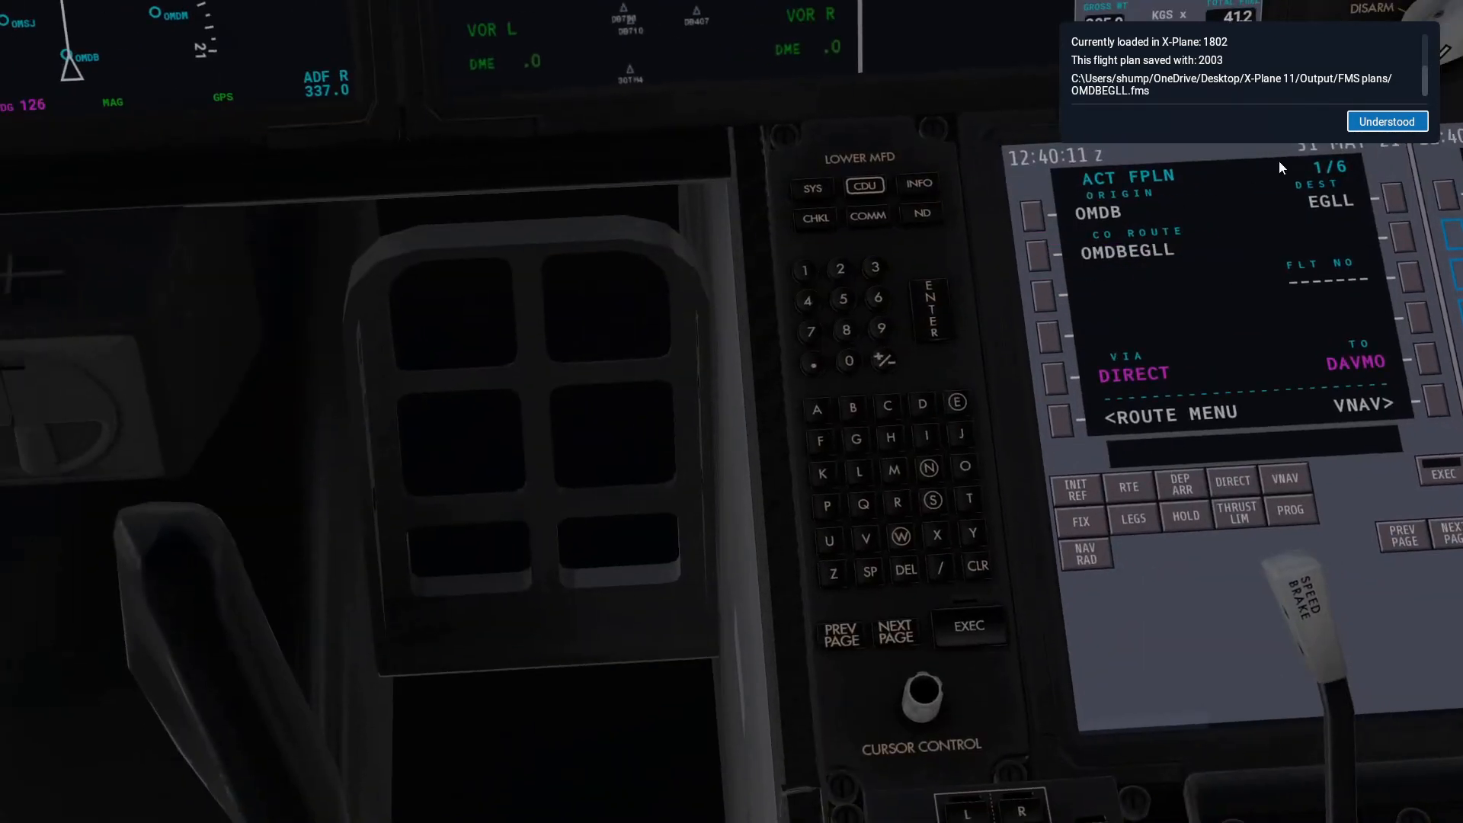
pyautogui.click(1385, 122)
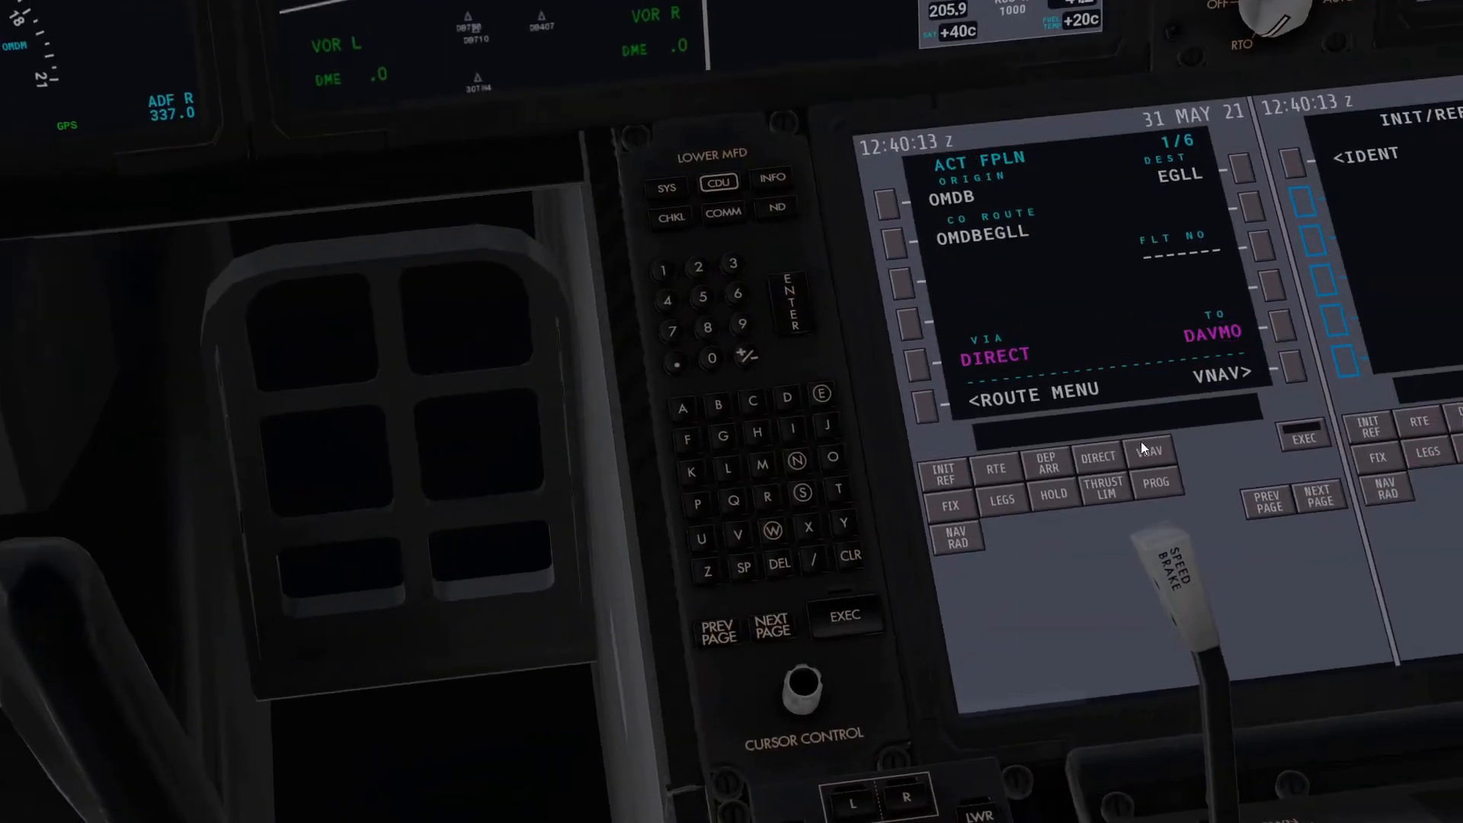
# - Select the OMDB runway 30L DAVM2F departure and execute it
pyautogui.click(1044, 469)
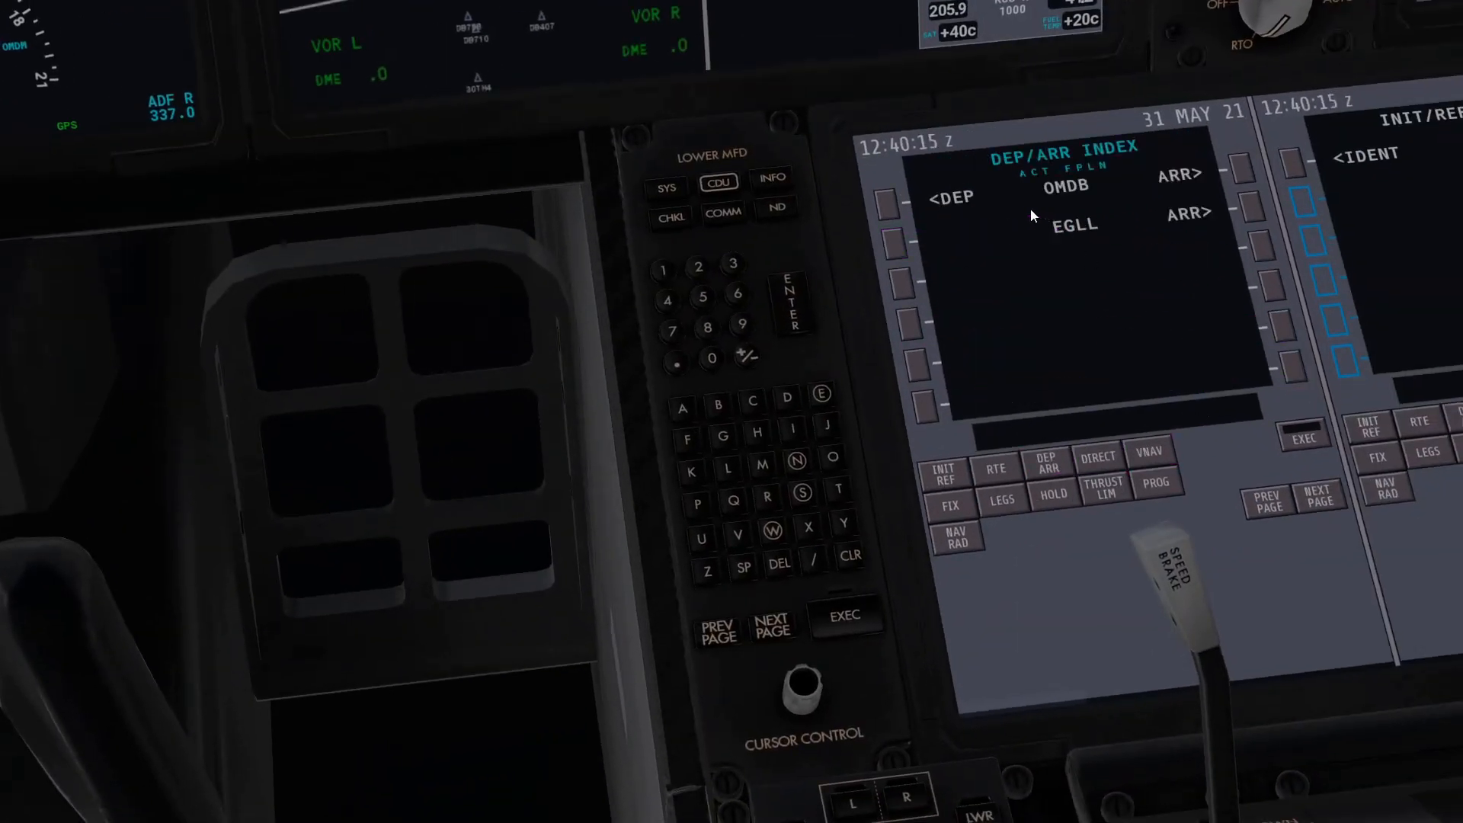
pyautogui.click(903, 198)
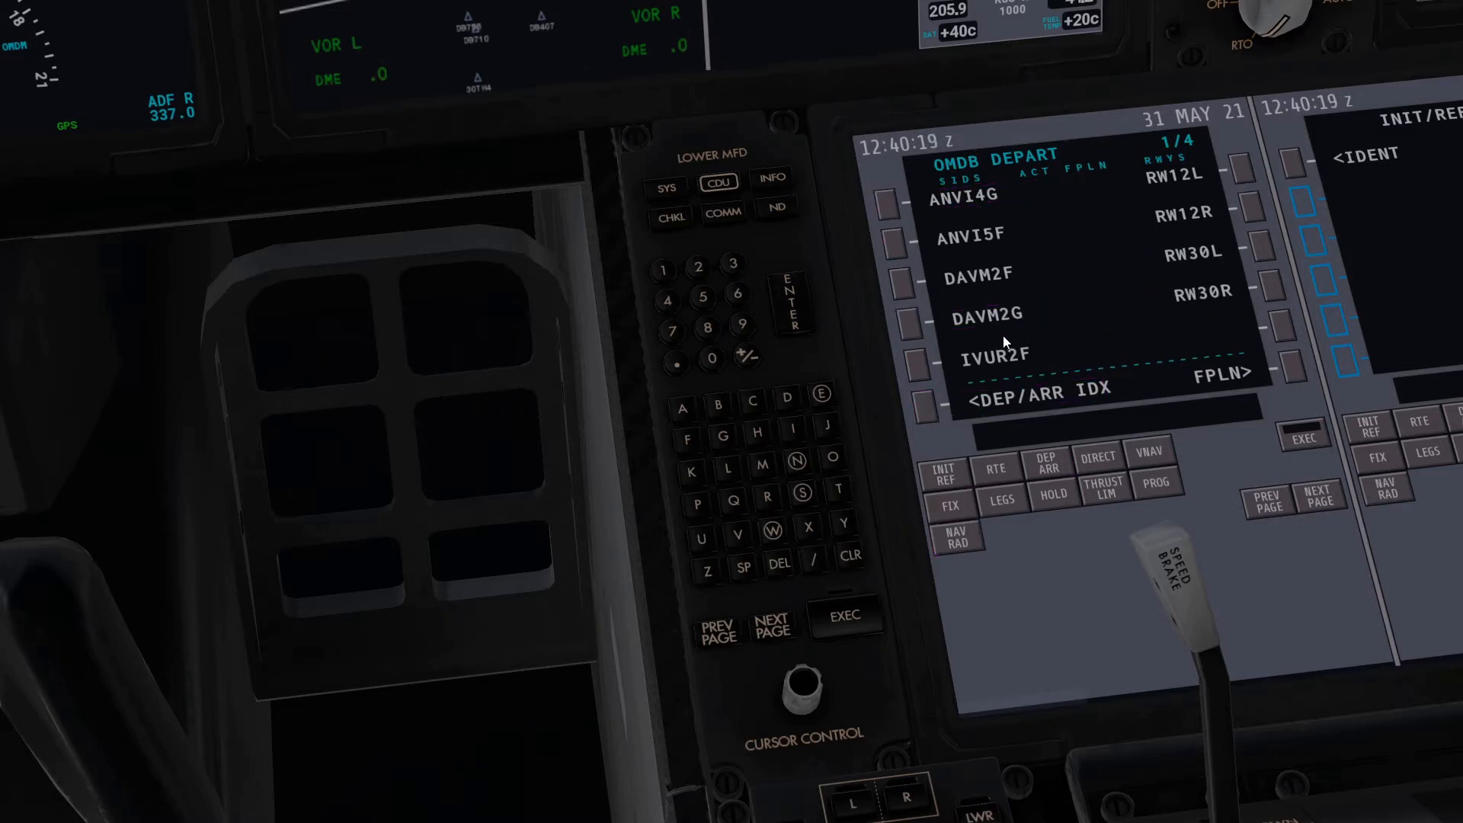
pyautogui.click(1241, 205)
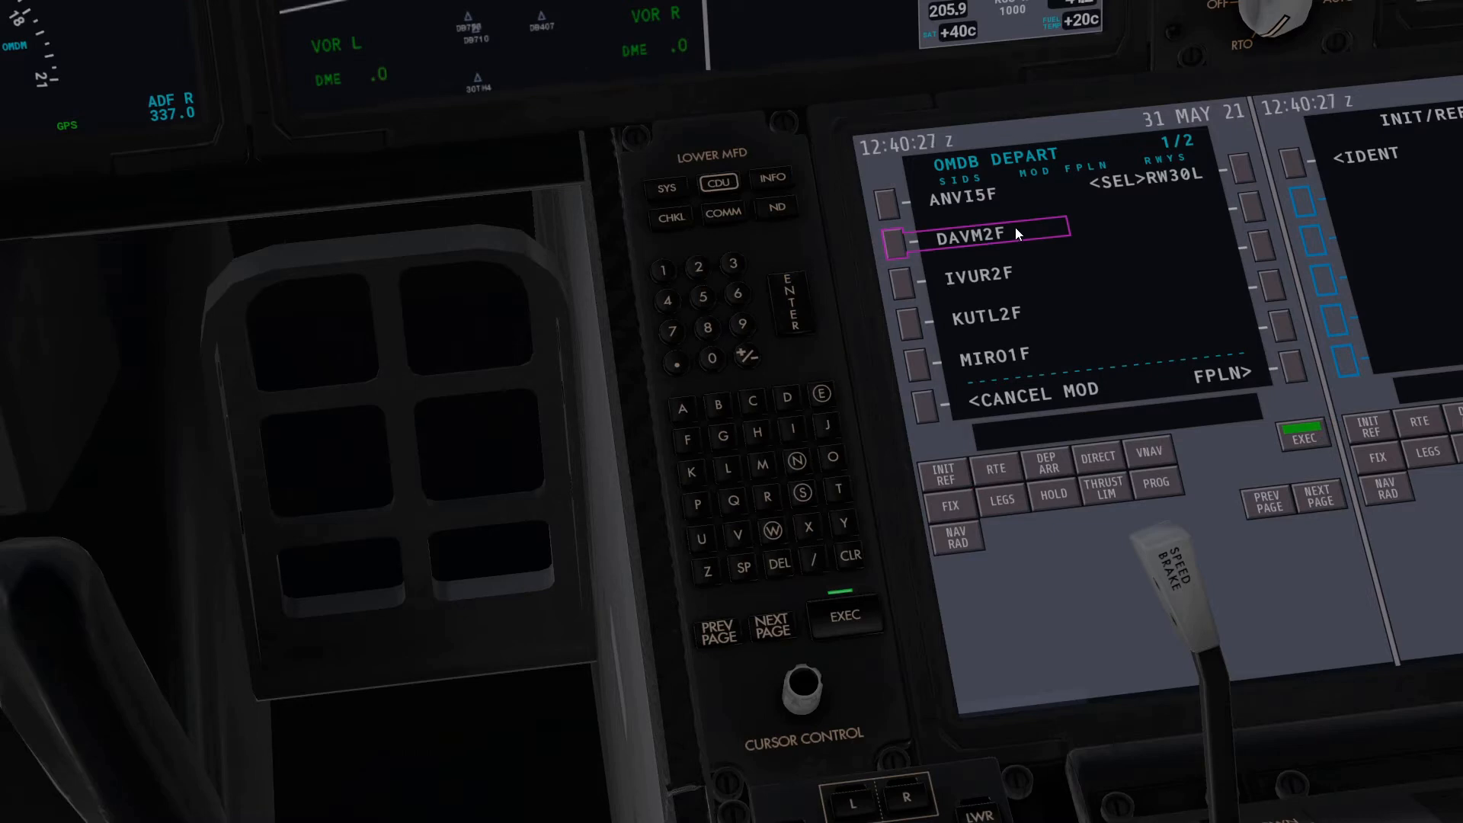
pyautogui.click(772, 623)
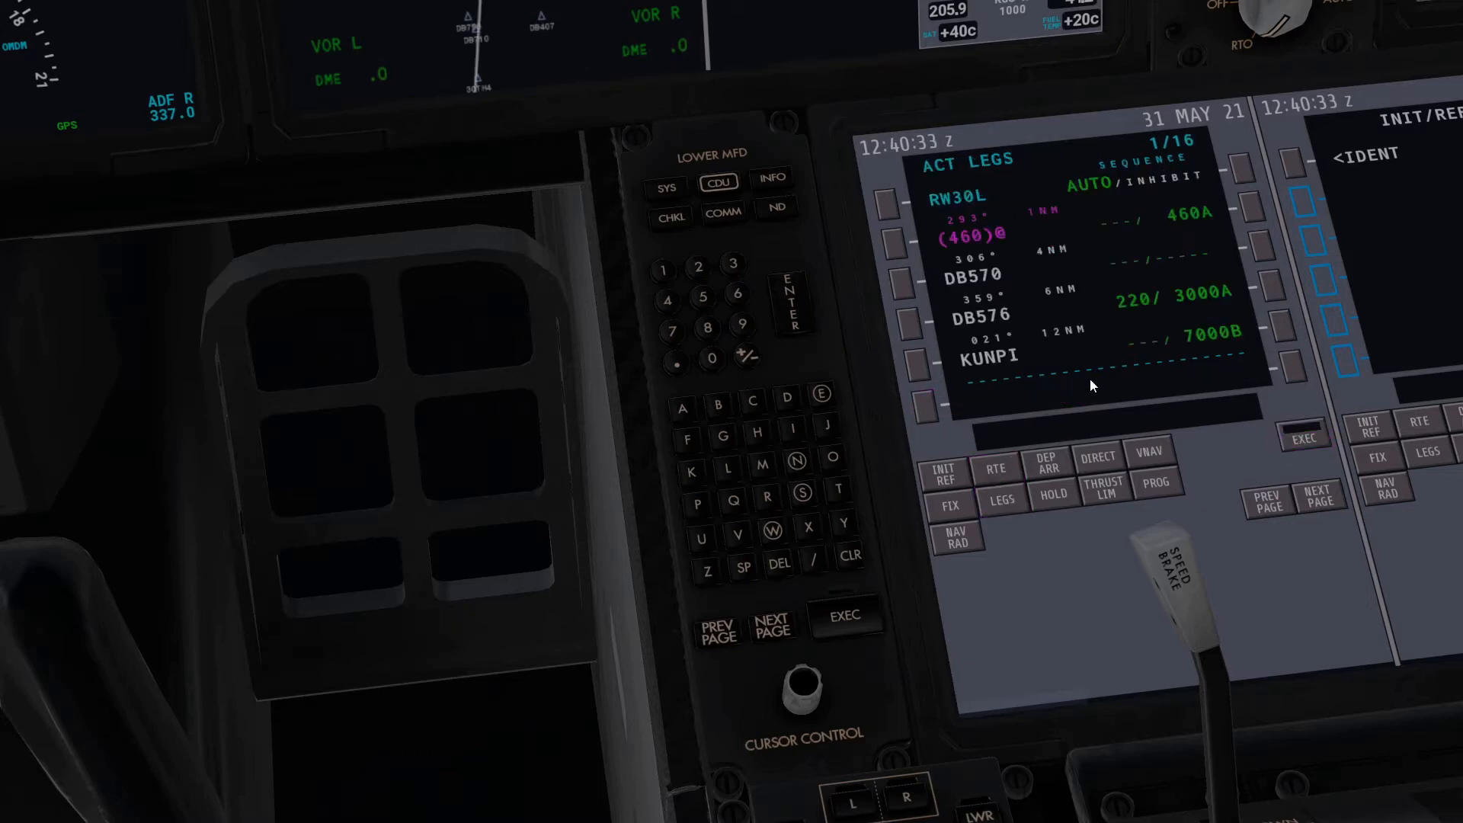
pyautogui.click(773, 624)
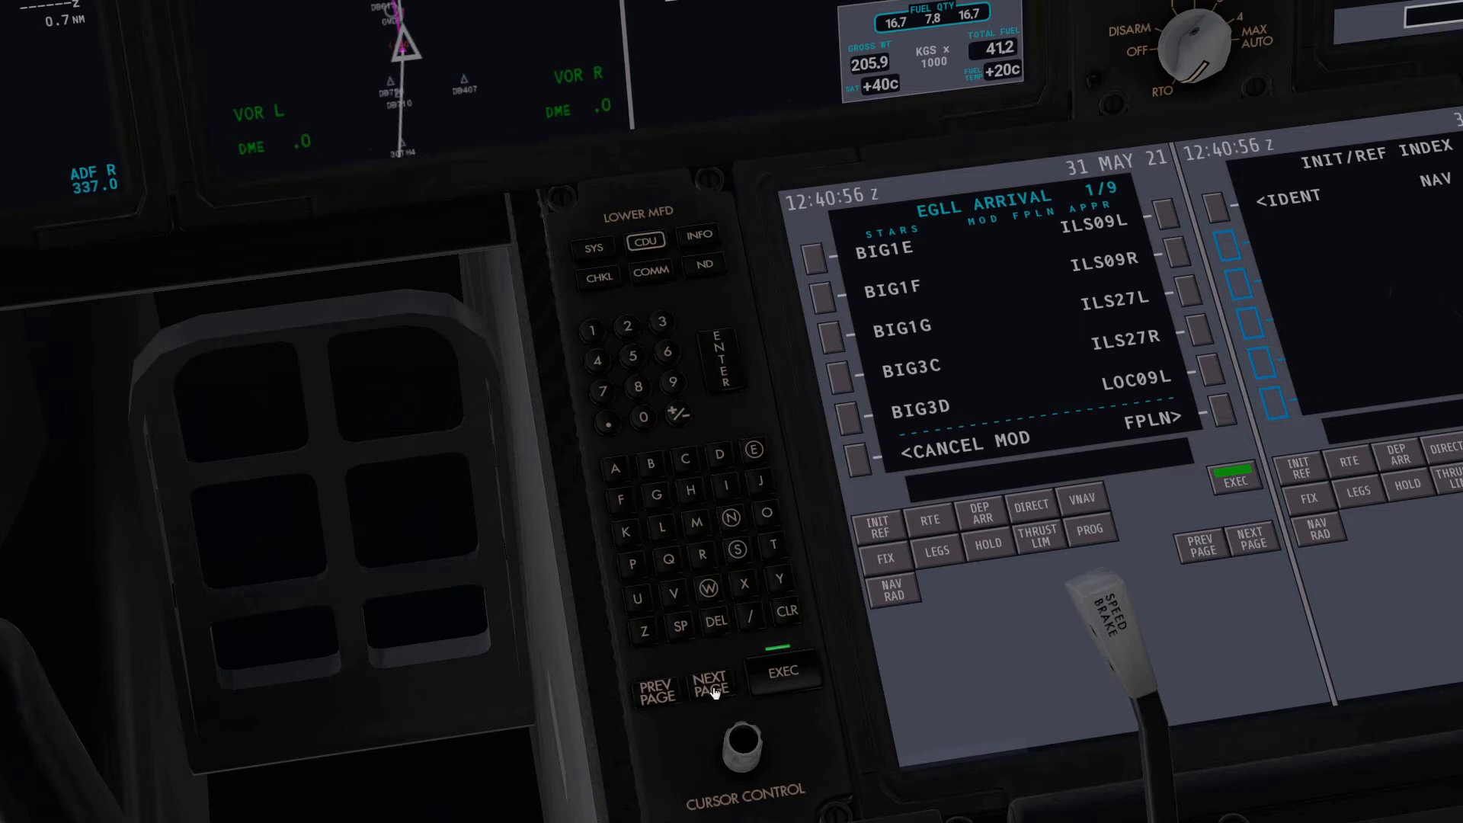
# - Page to and select the LAM3A arrival with the ILS09L approach, then execute
pyautogui.click(710, 686)
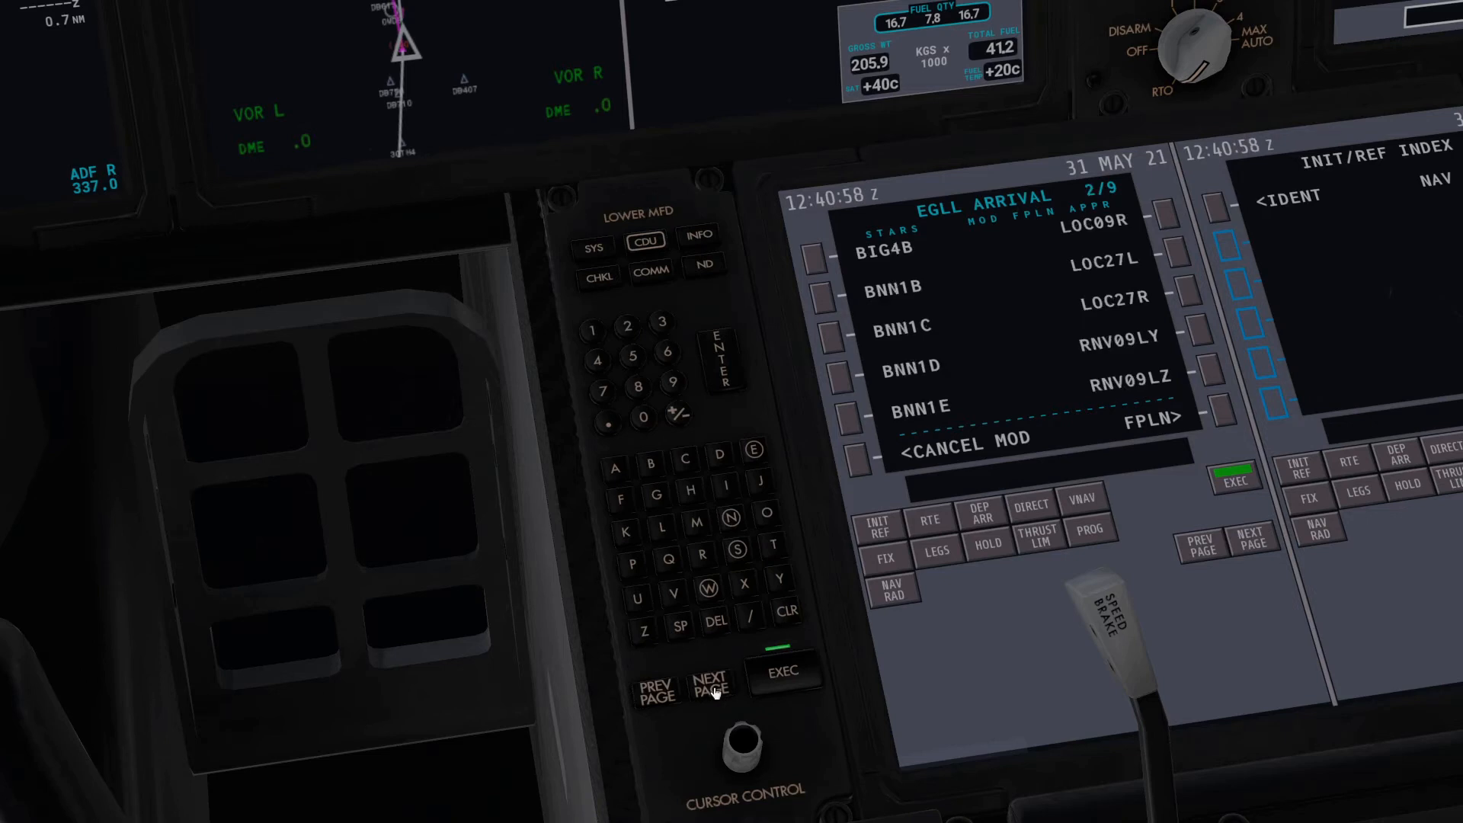
pyautogui.click(711, 686)
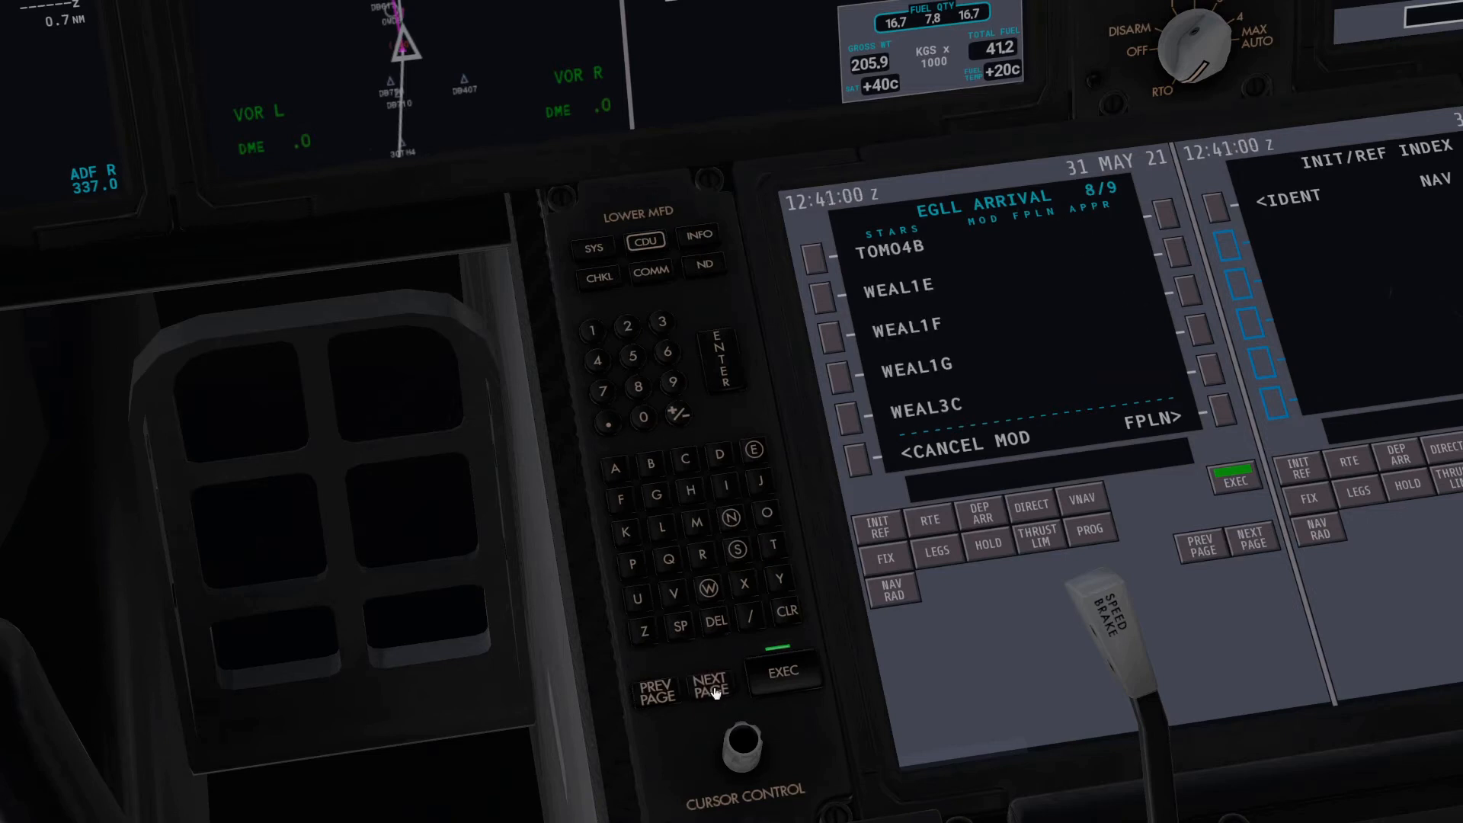
pyautogui.click(656, 689)
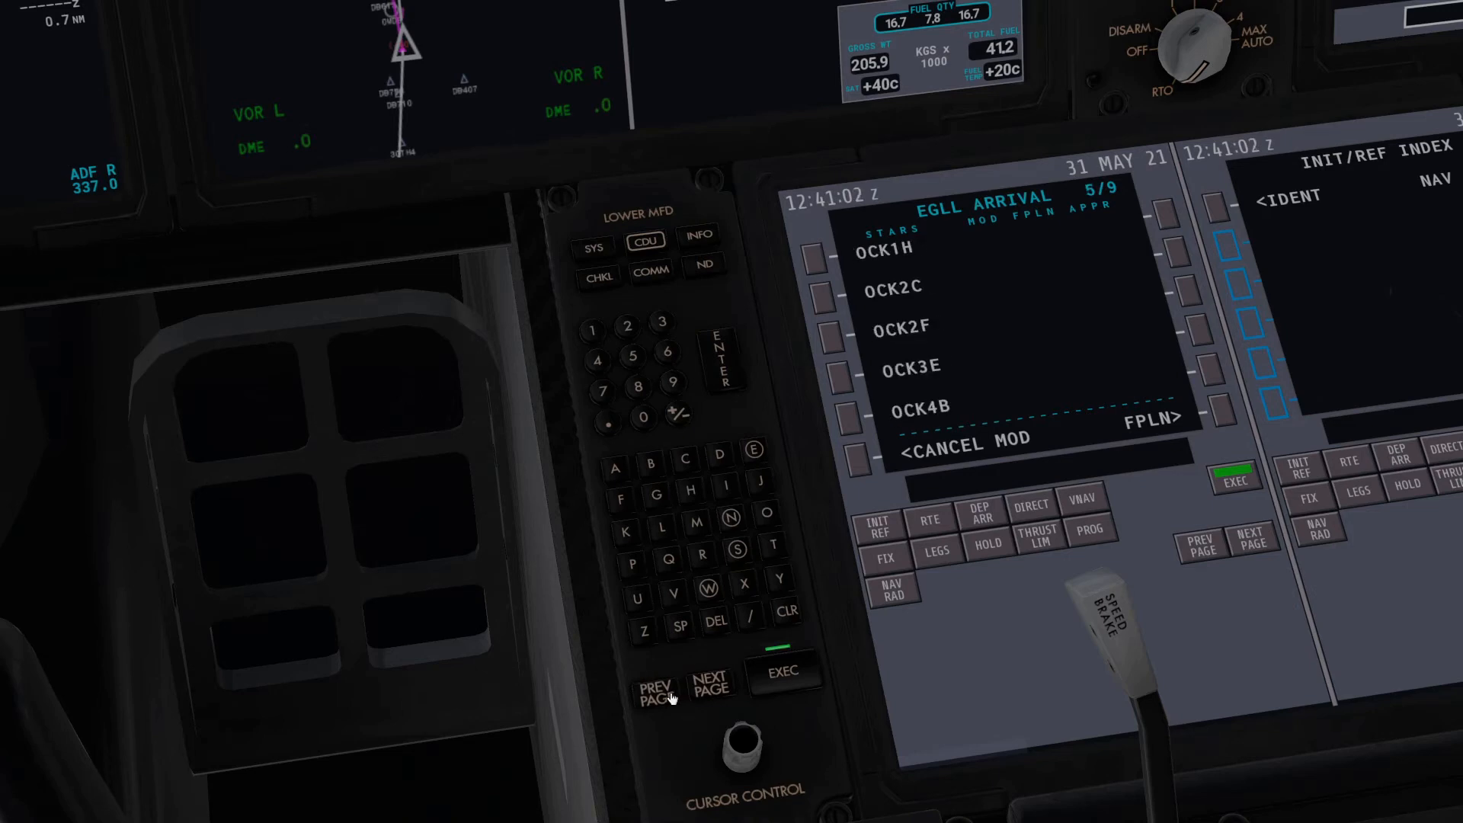
pyautogui.click(657, 691)
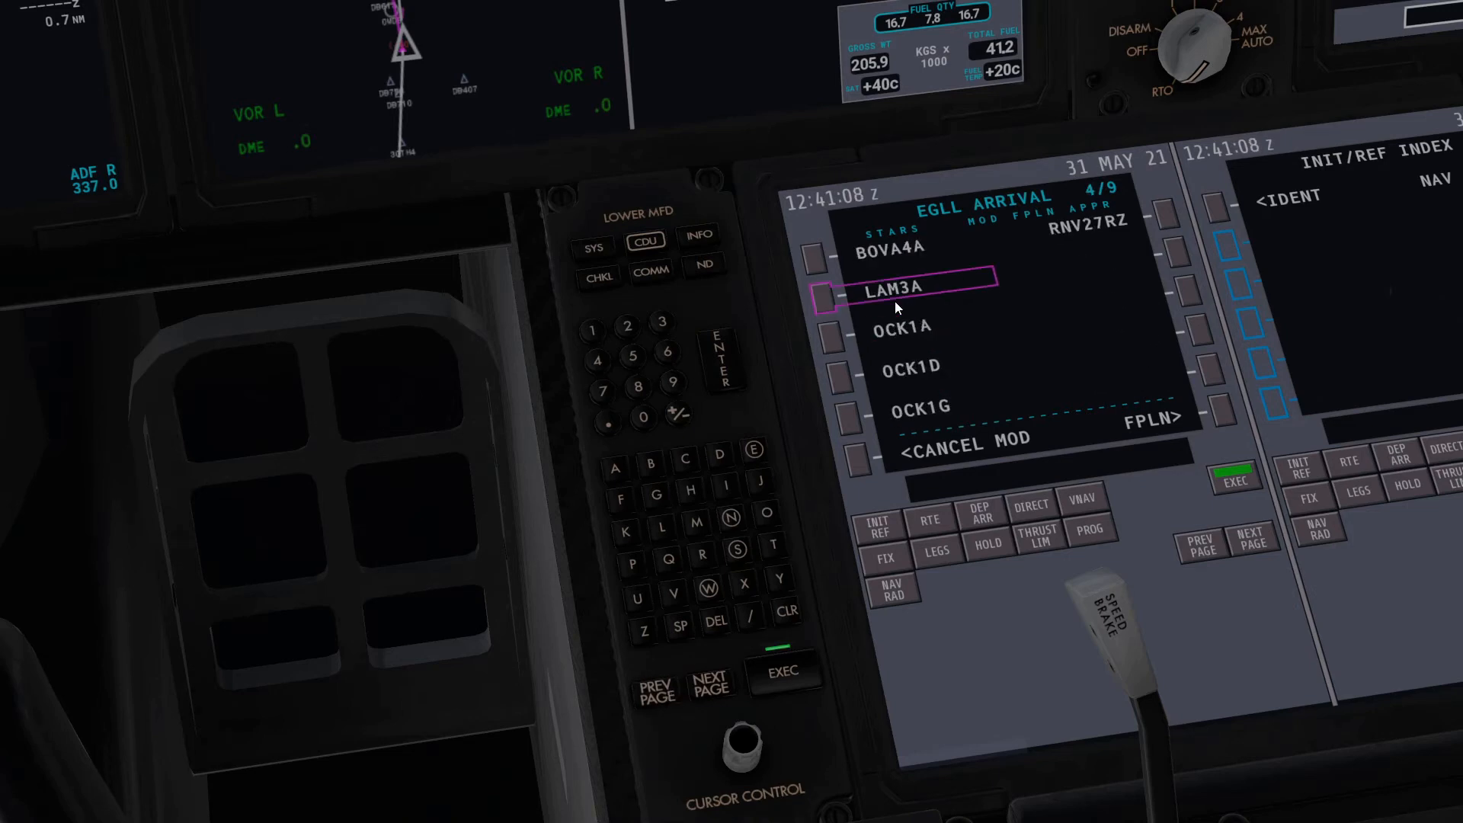
pyautogui.click(822, 288)
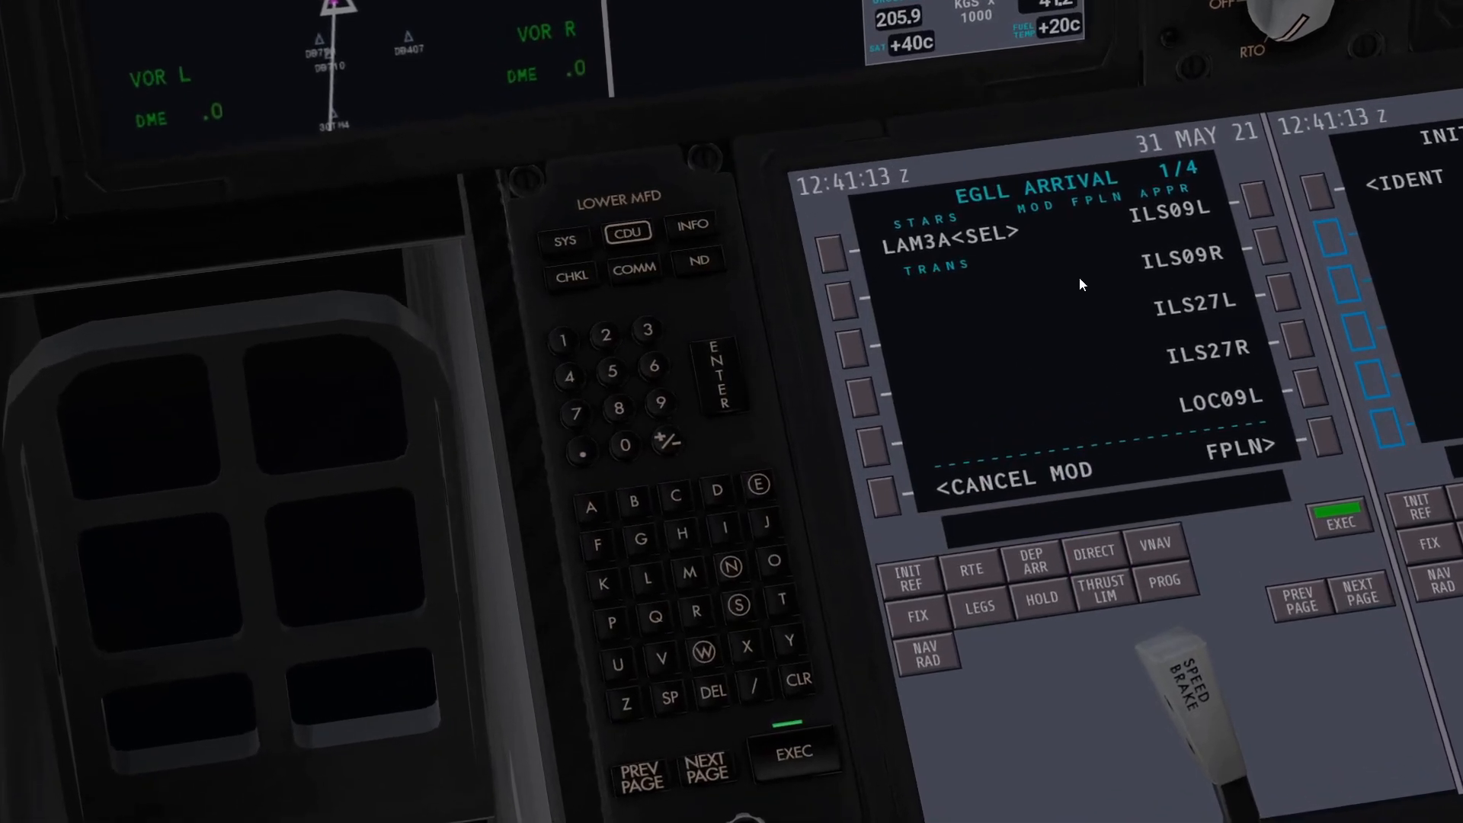
pyautogui.click(1255, 257)
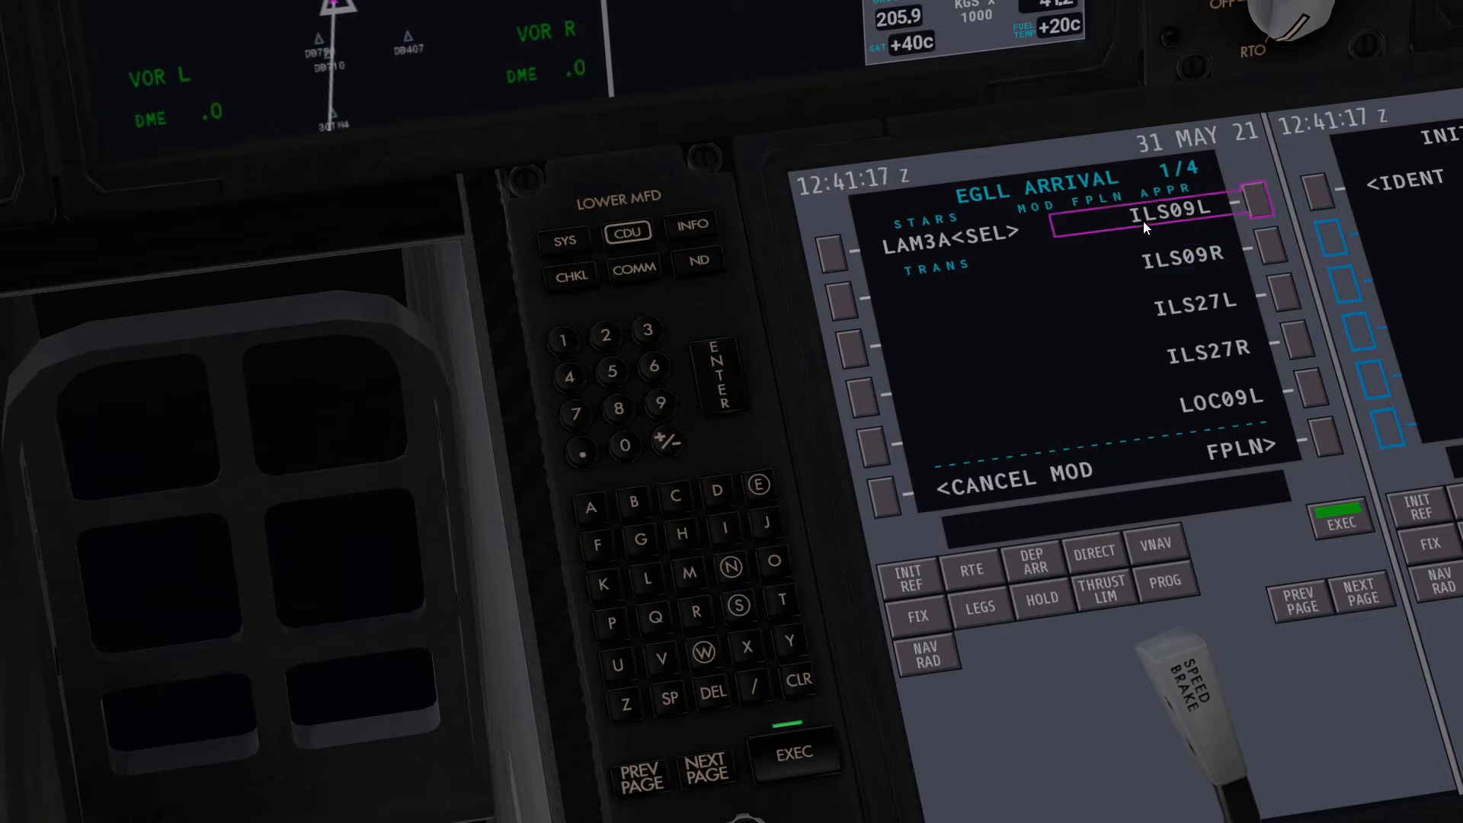
pyautogui.click(1252, 204)
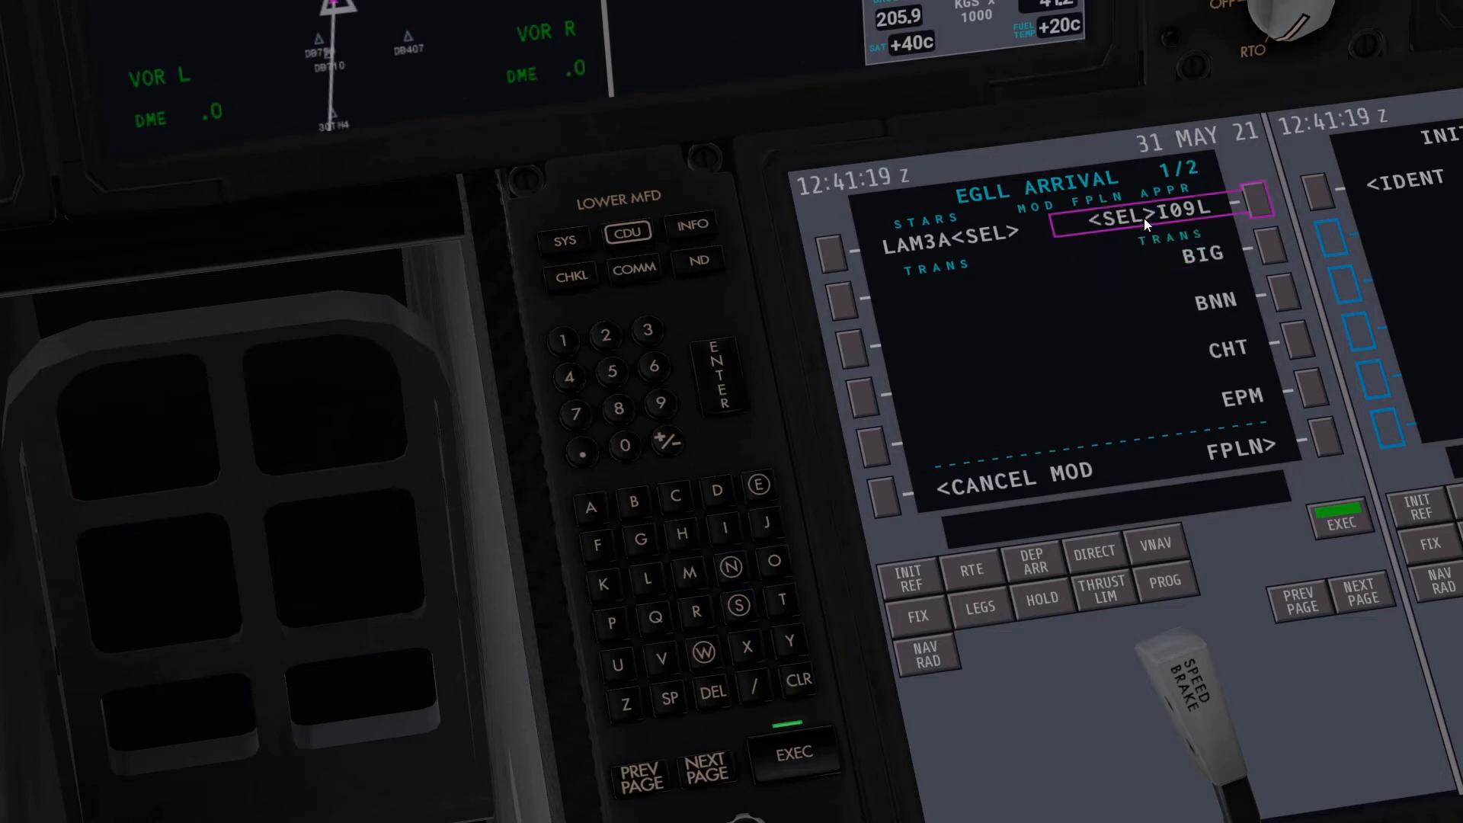
pyautogui.click(1341, 520)
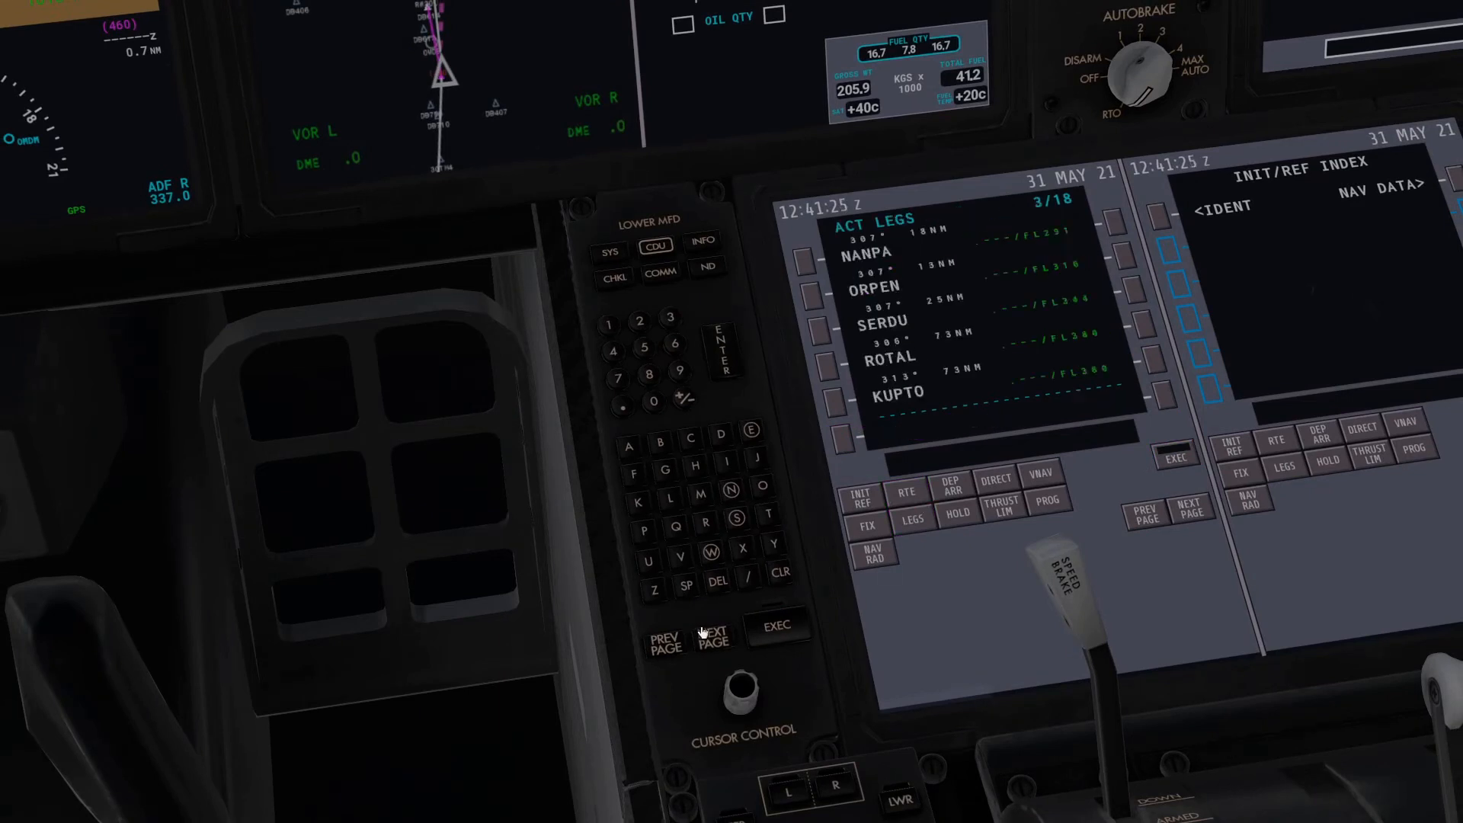
# - Page to the legs after LAM, close the discontinuity before CI09L, then page back
pyautogui.click(712, 637)
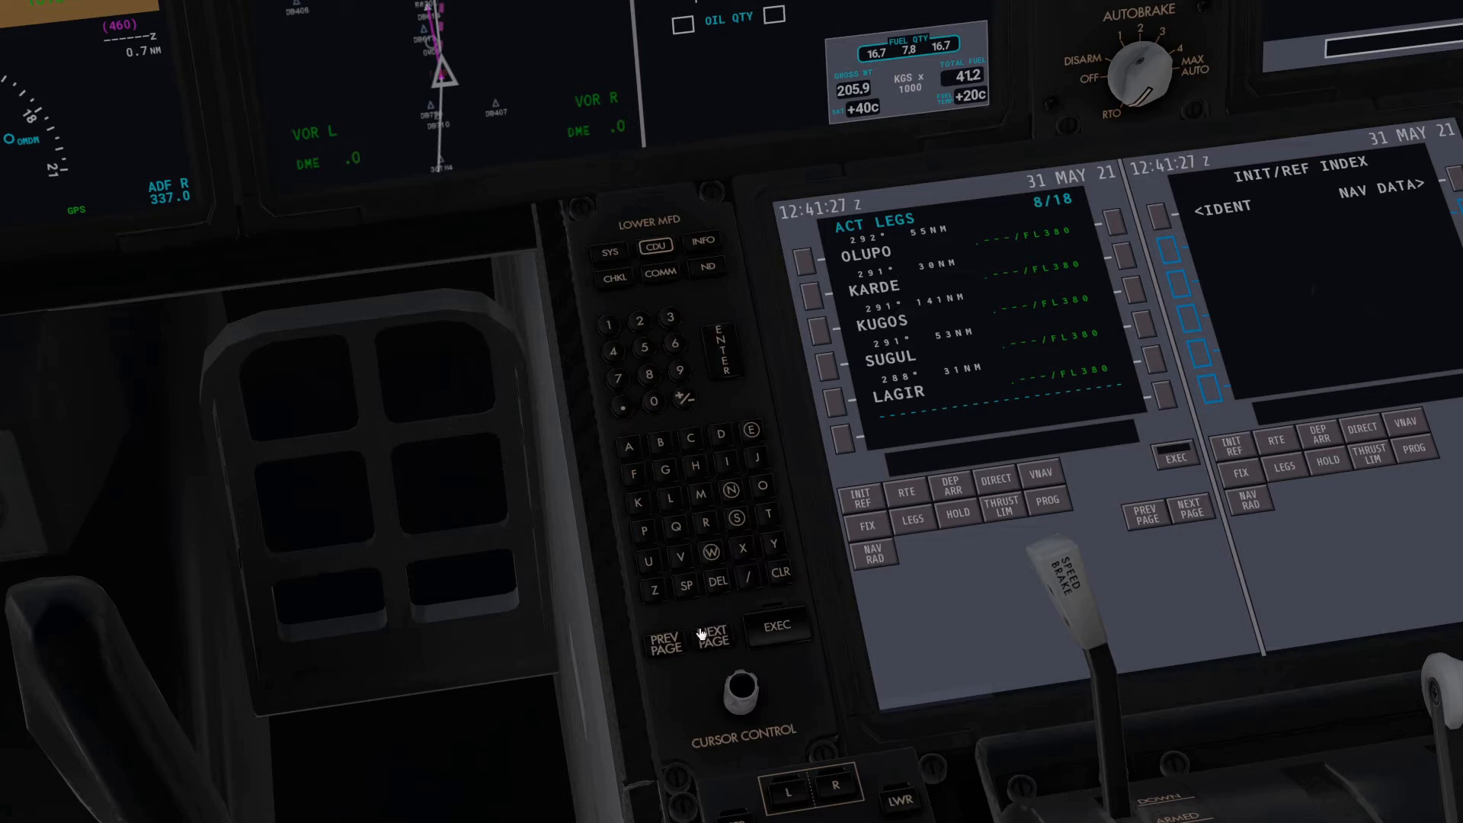
pyautogui.click(711, 635)
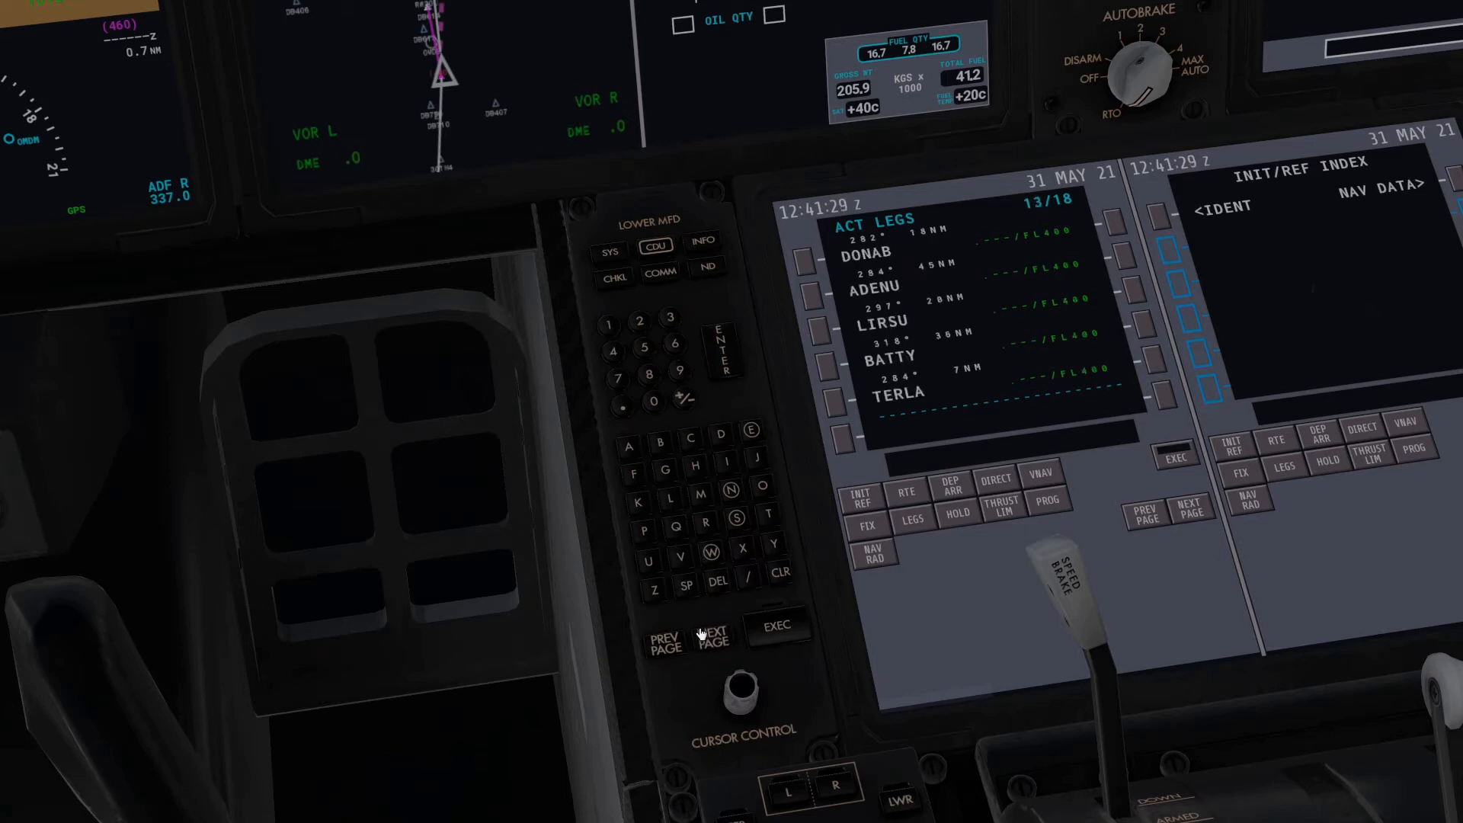
pyautogui.click(712, 635)
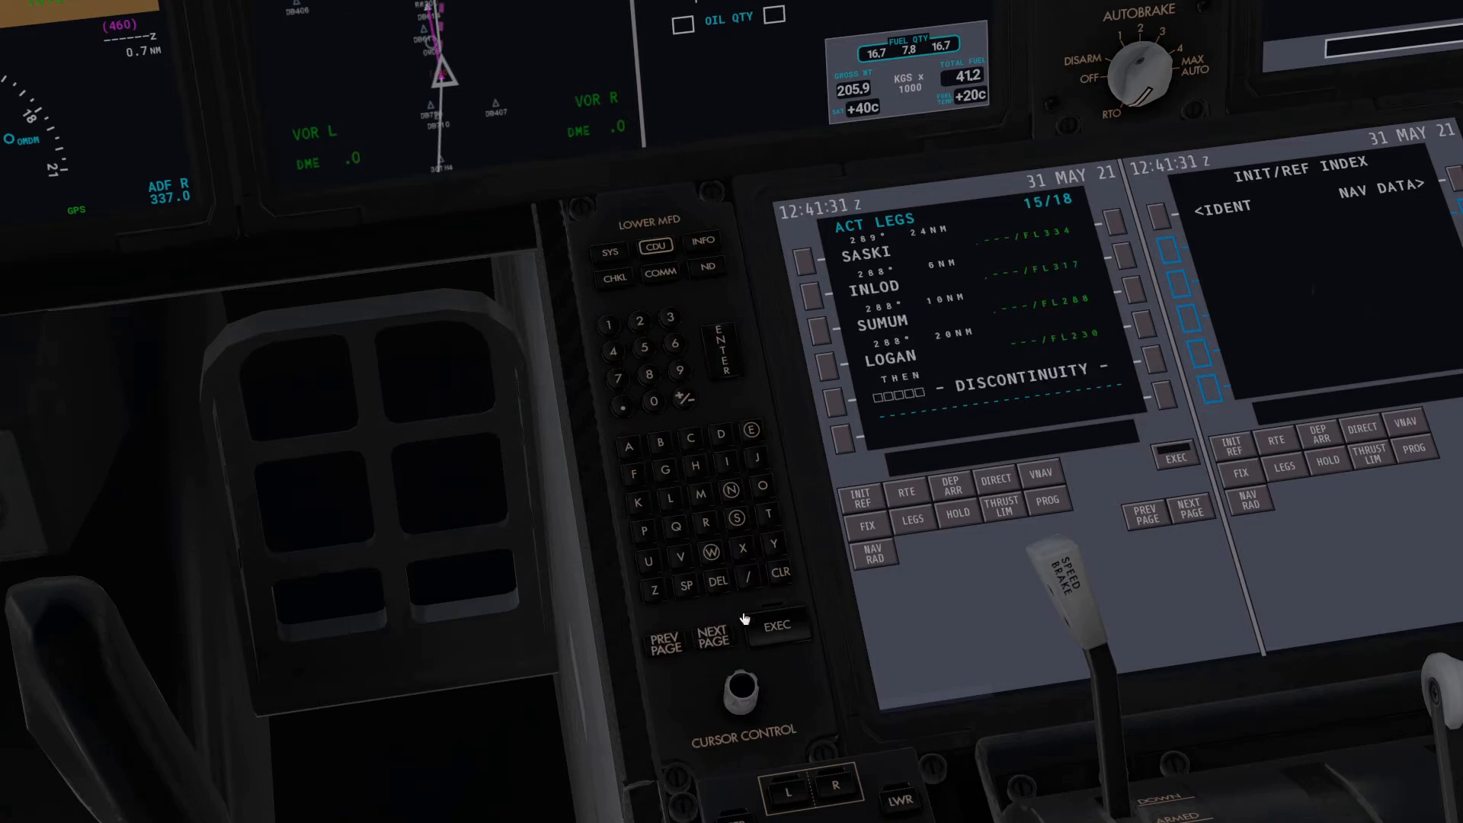
pyautogui.click(711, 635)
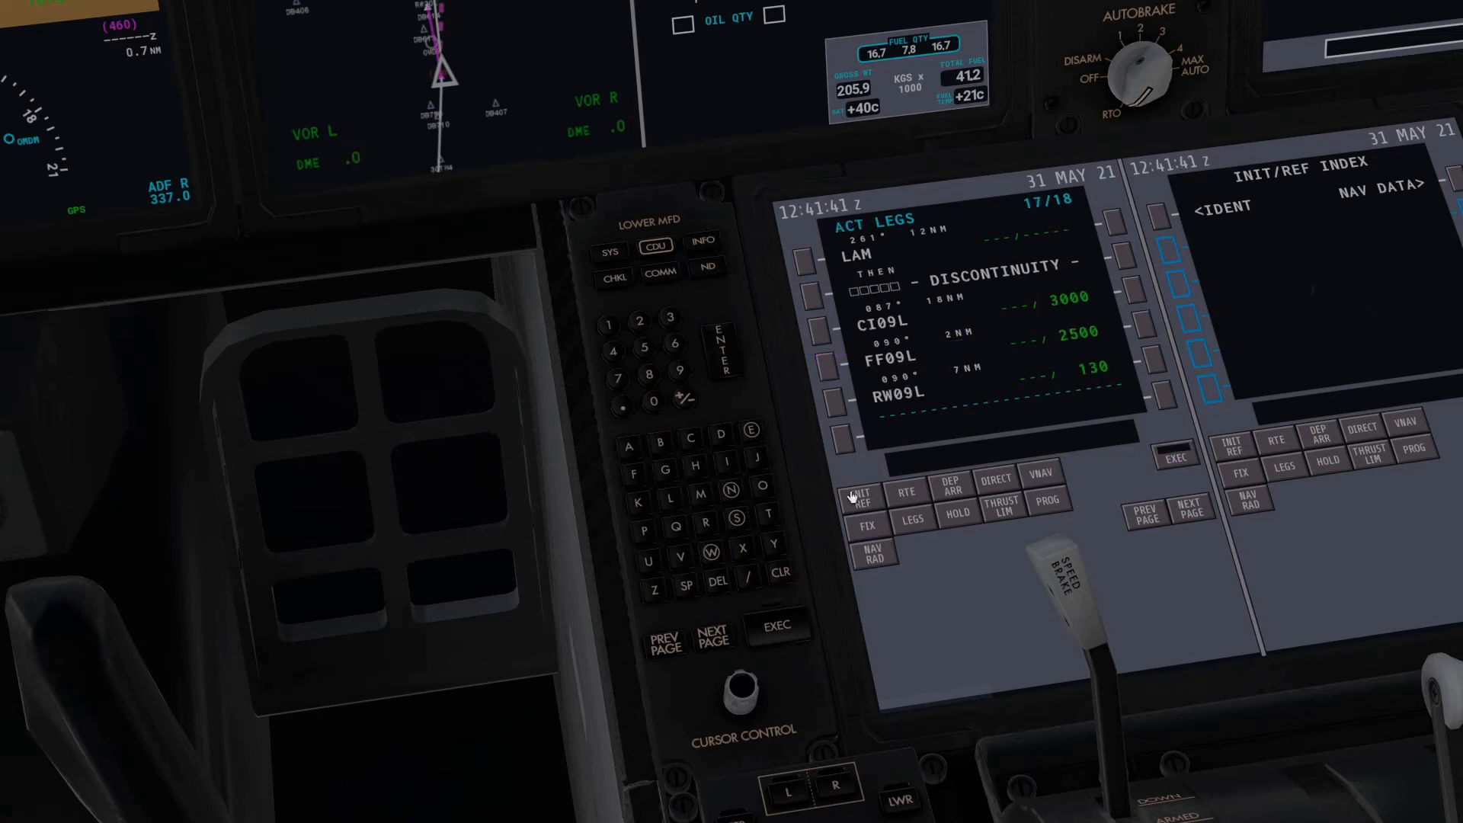
pyautogui.click(1177, 454)
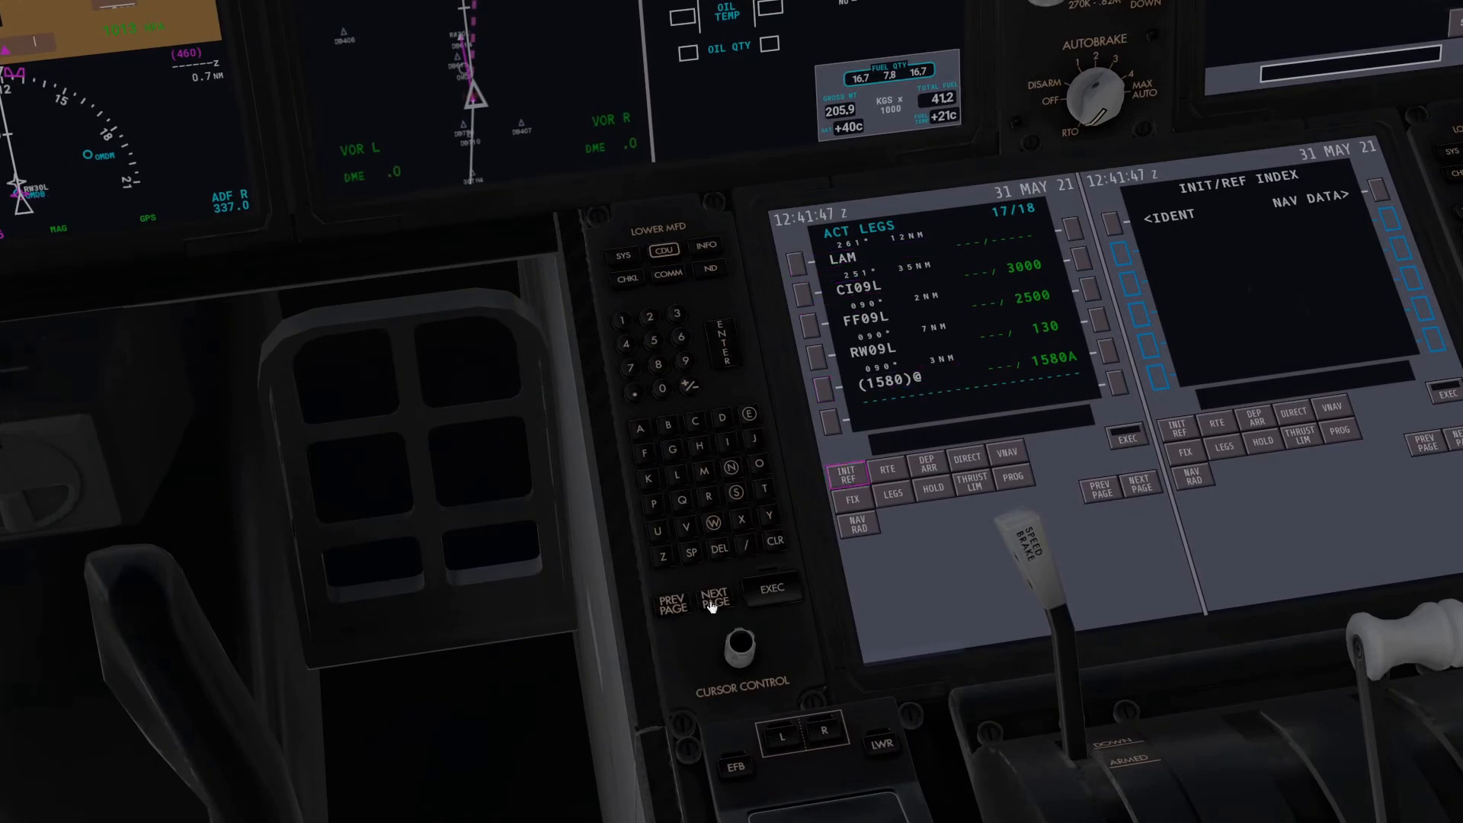
pyautogui.click(670, 594)
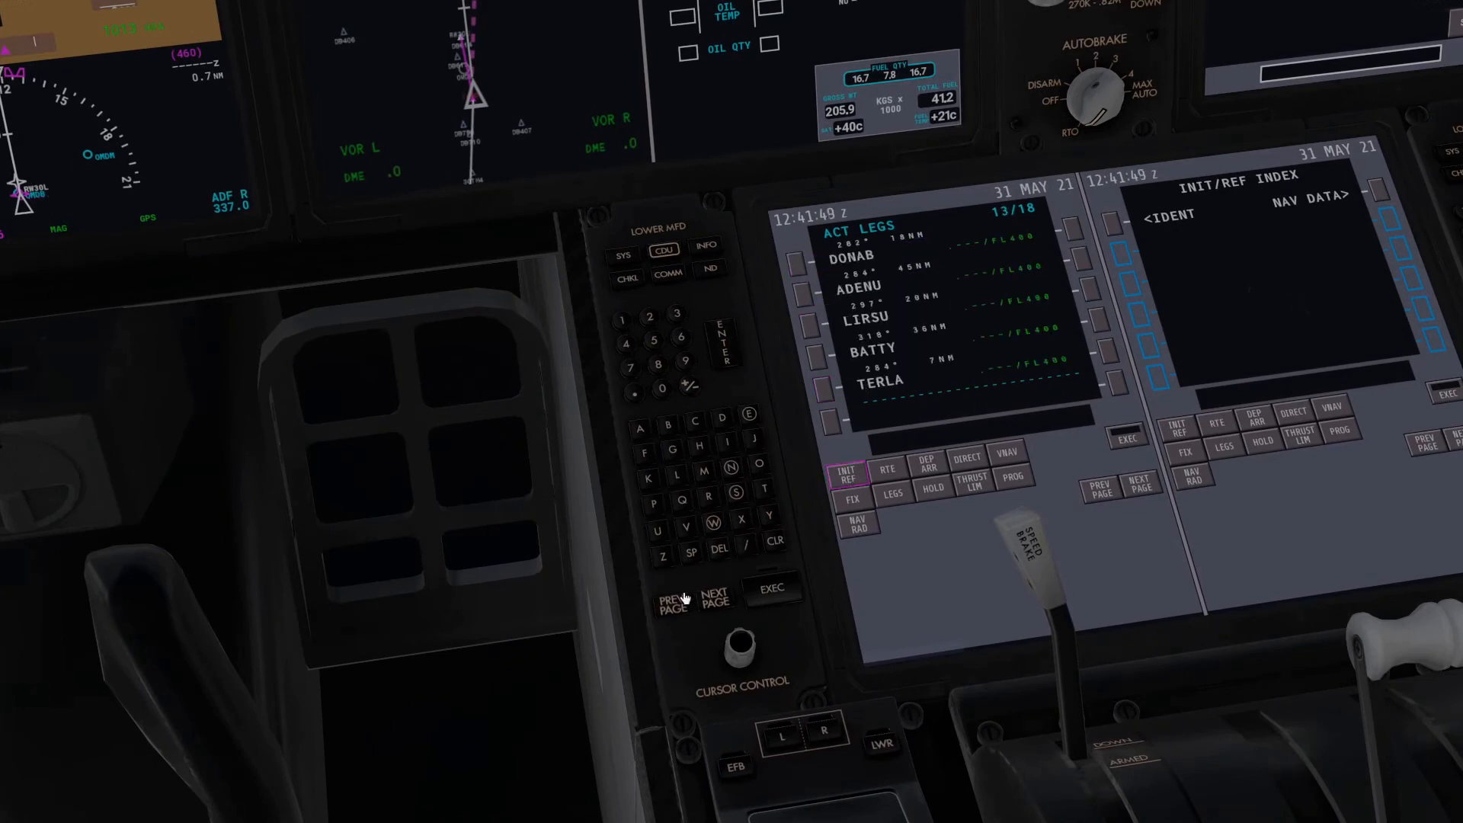
pyautogui.click(711, 597)
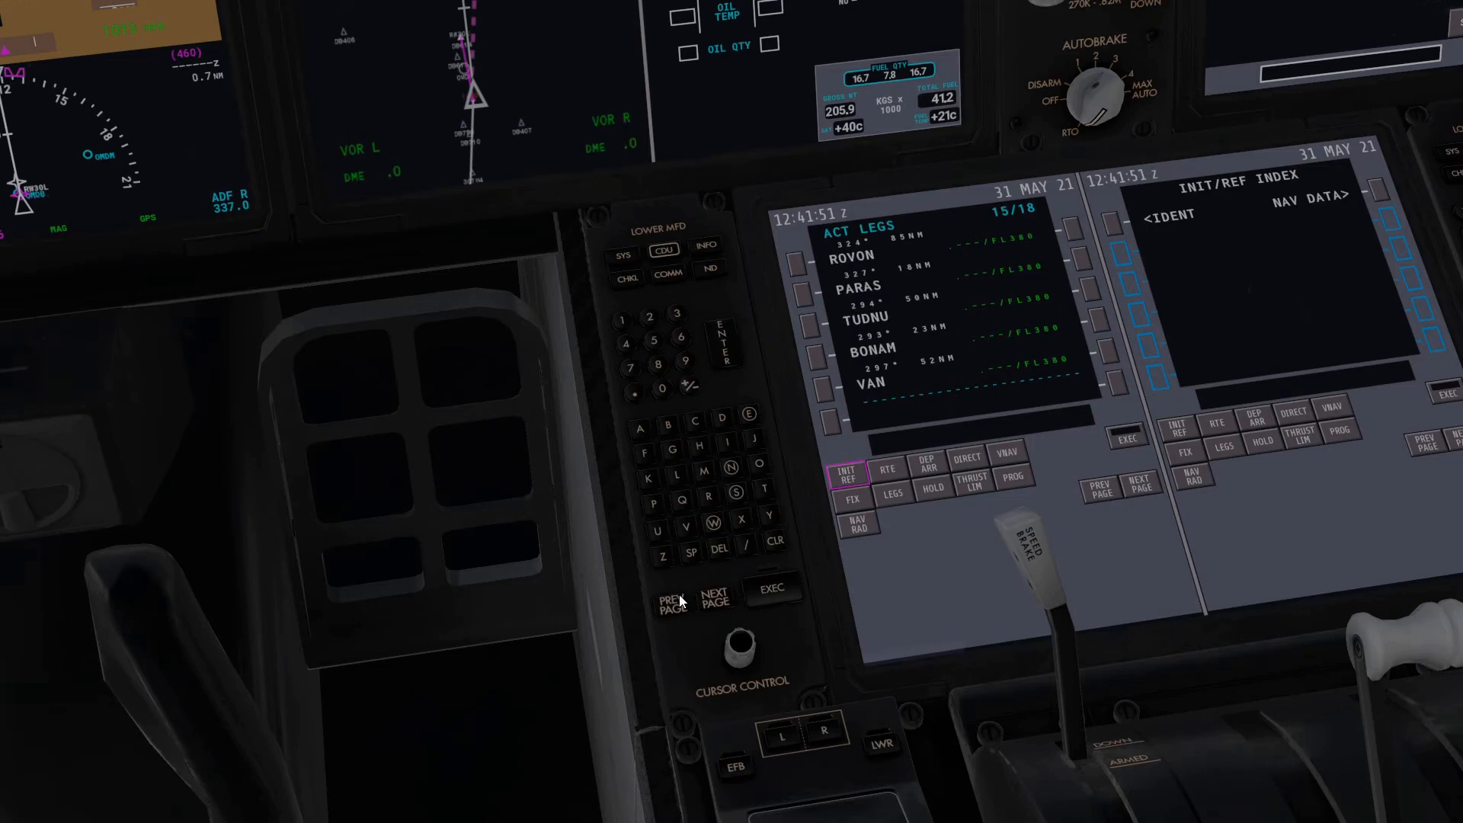
pyautogui.click(714, 599)
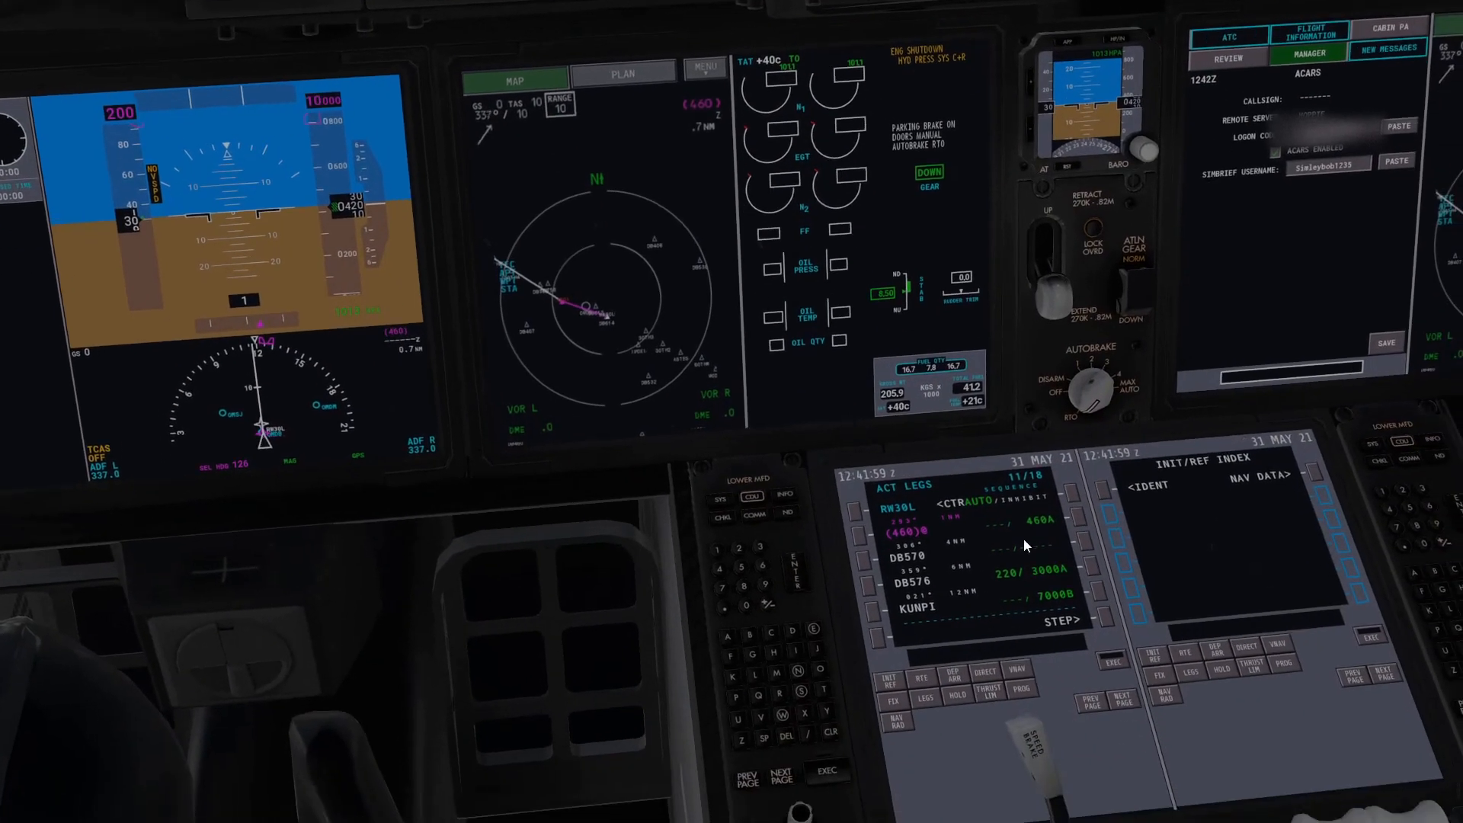
# - Return to the full panel and set the legs page to step mode at route start
pyautogui.click(1052, 620)
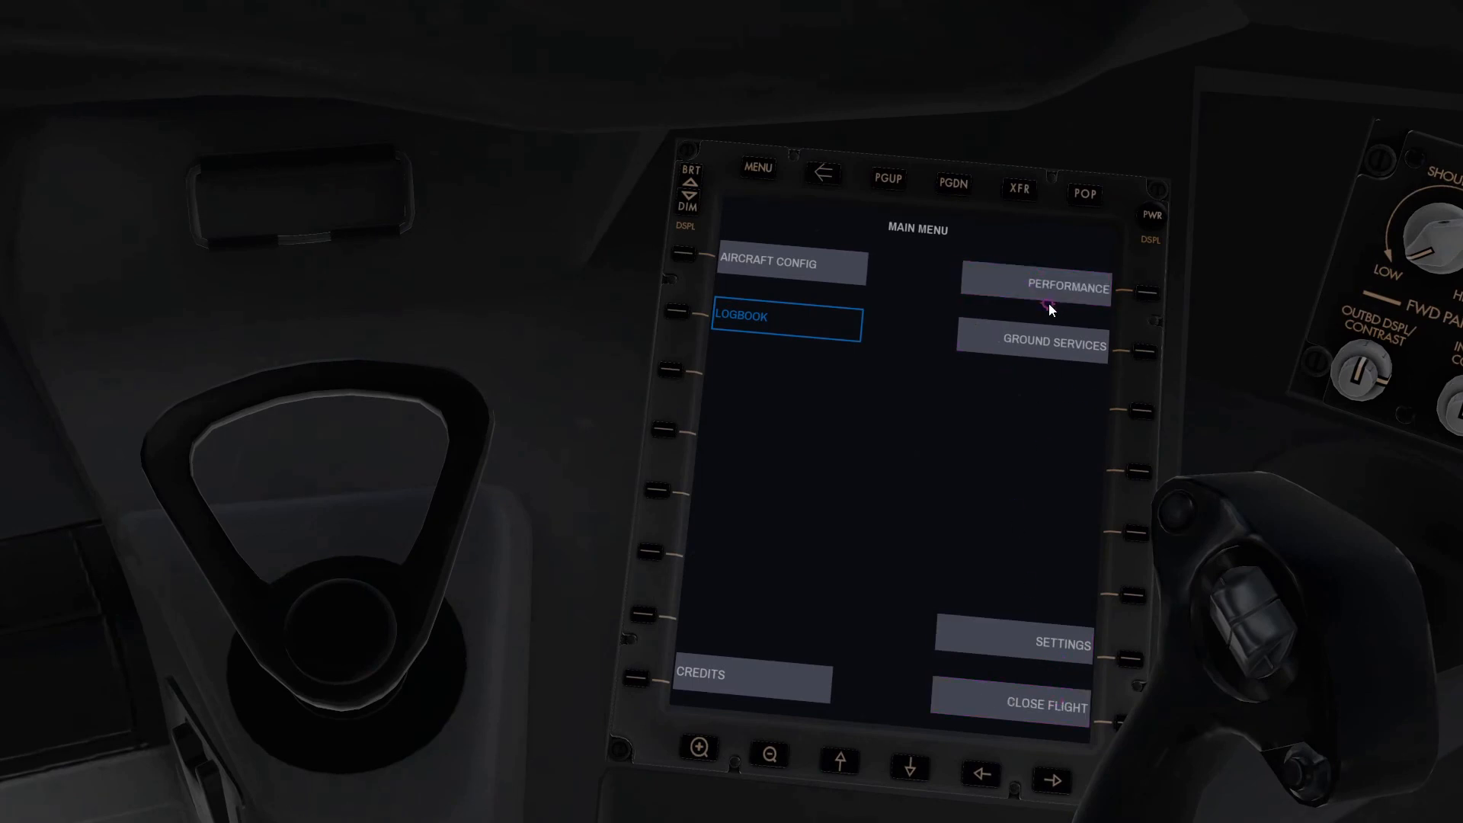
# - Open the EFB main menu and select the PERFORMANCE section
pyautogui.click(1067, 286)
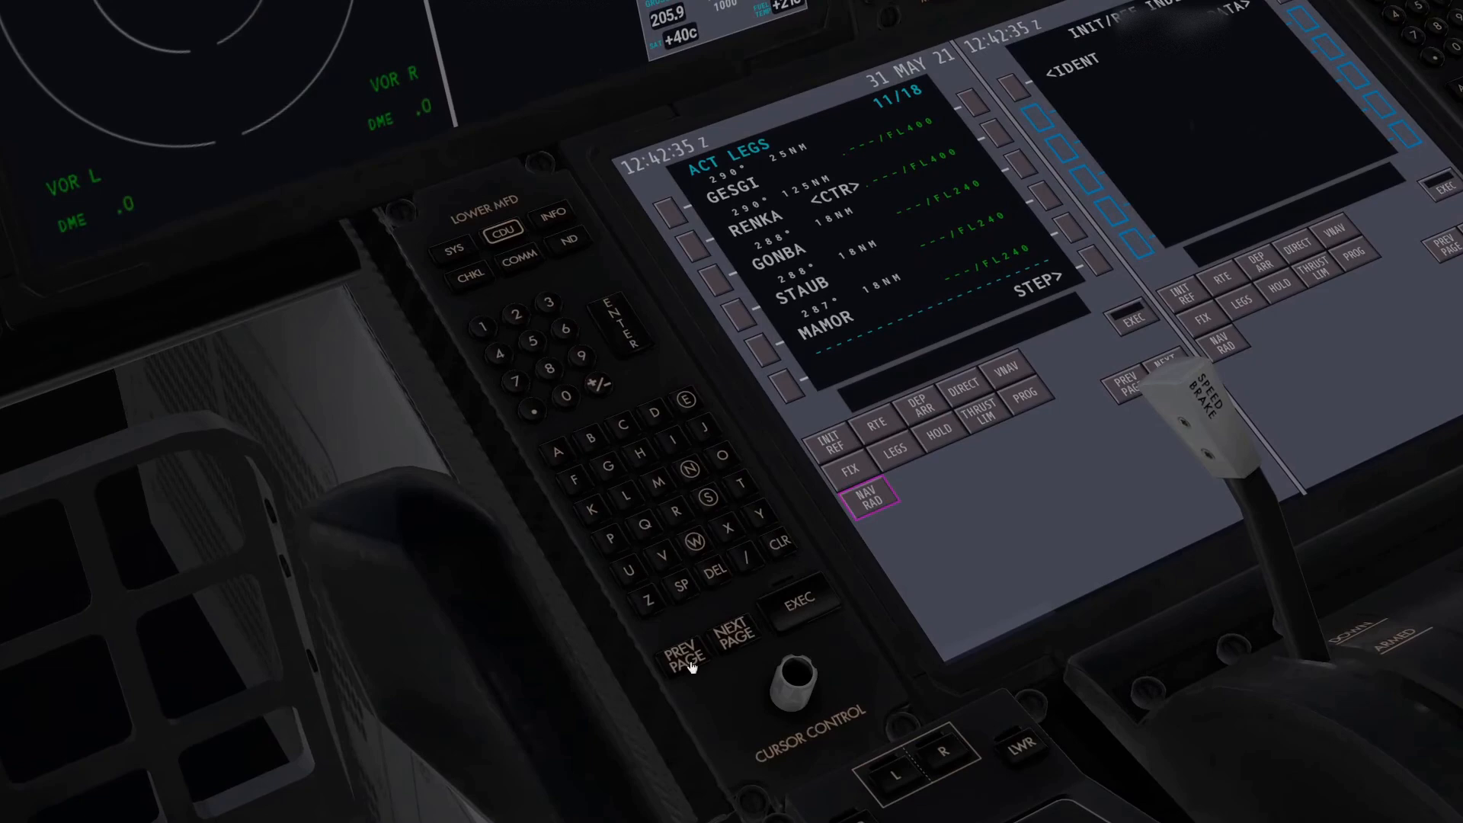
# - Page the CDU legs back to page one, starting at RW30L, DB570, DB576, KUNPI
pyautogui.click(683, 653)
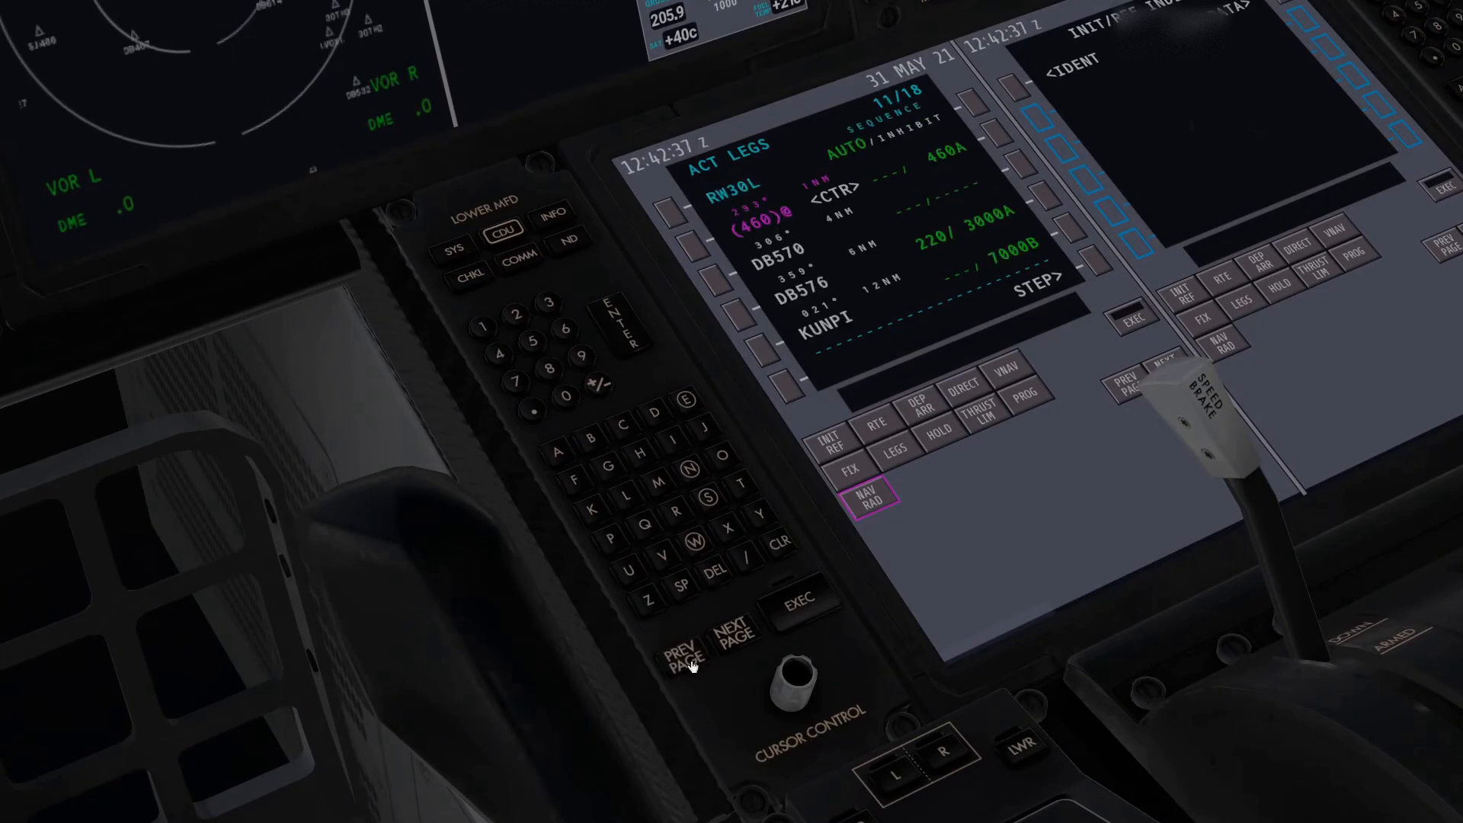